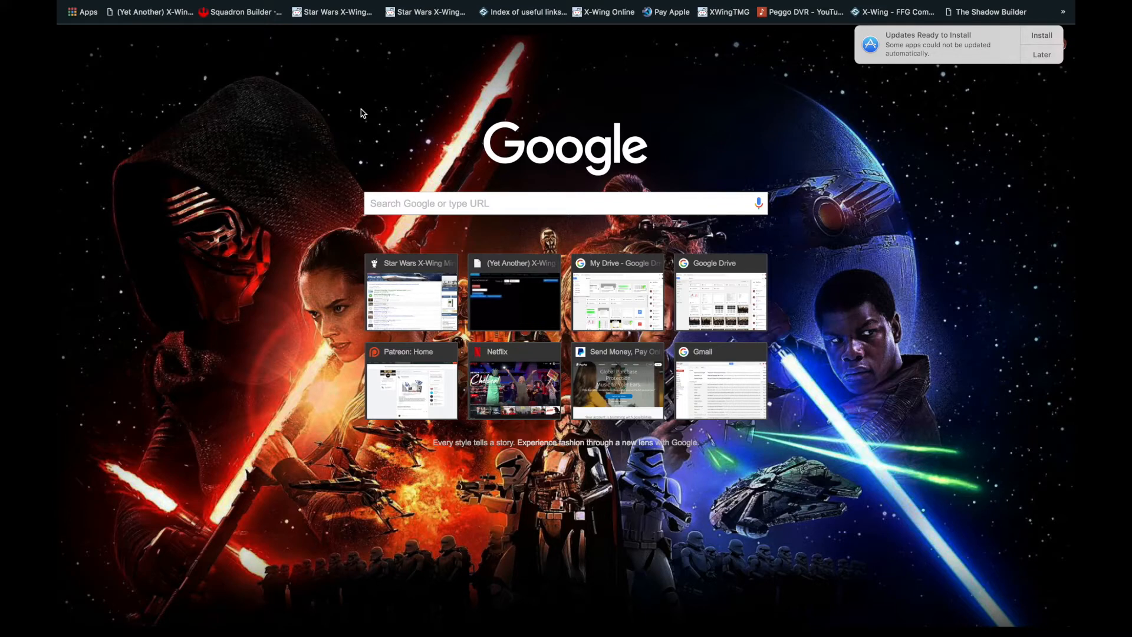
pyautogui.moveTo(334, 91)
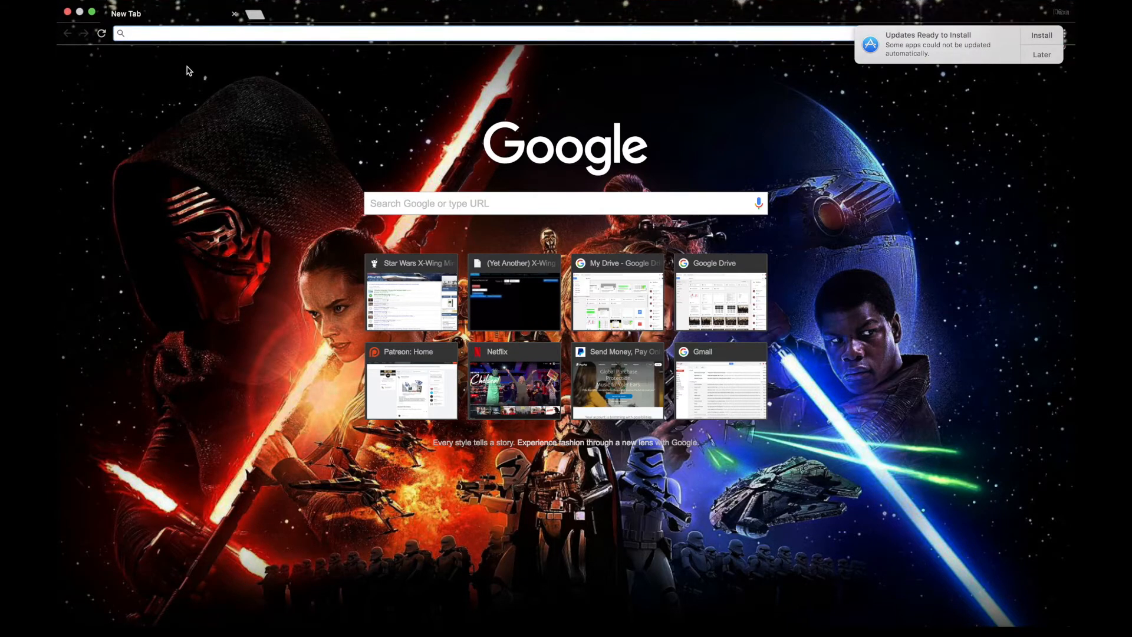
# Go to vassalengine.org in Chrome to load the VASSAL home page.
pyautogui.write('vandercook.edu')
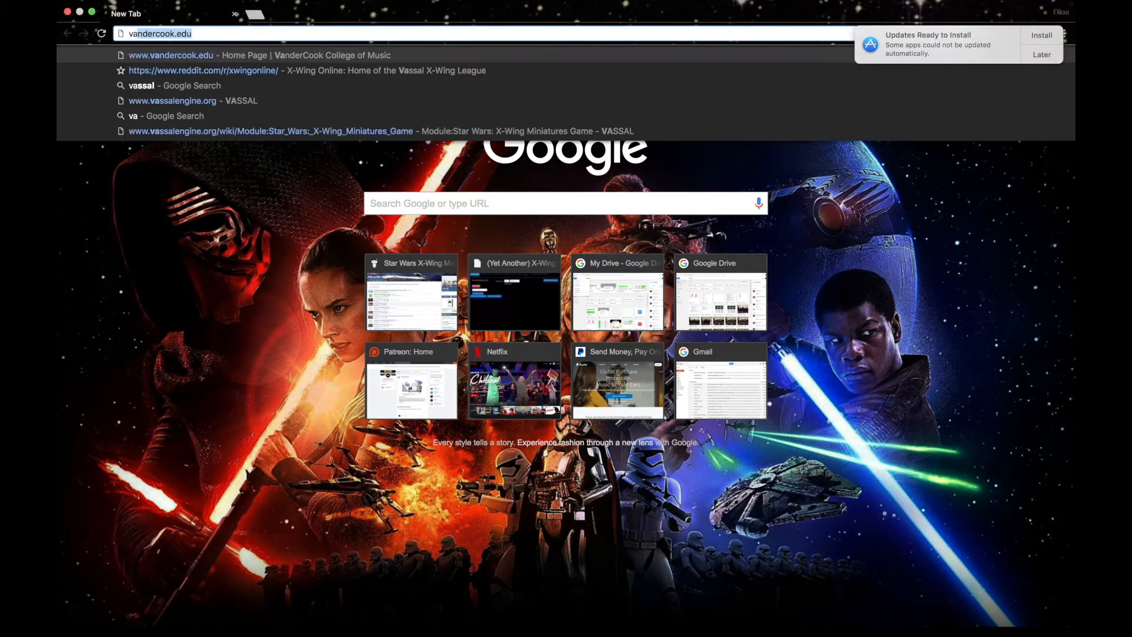
pyautogui.write('vassalengine.org')
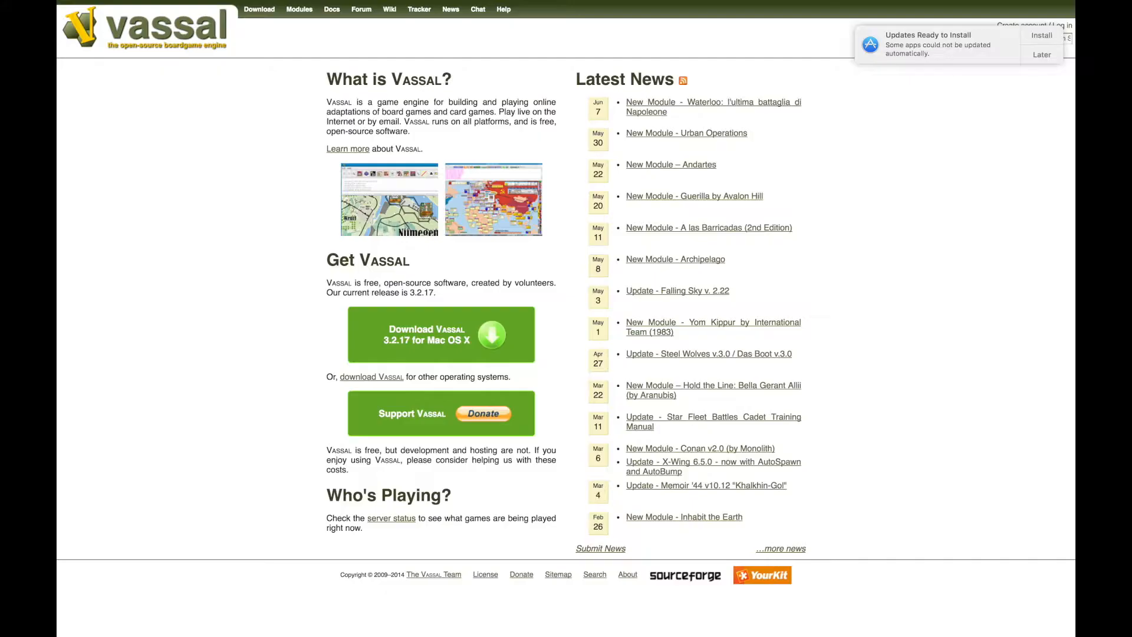
pyautogui.moveTo(569, 89)
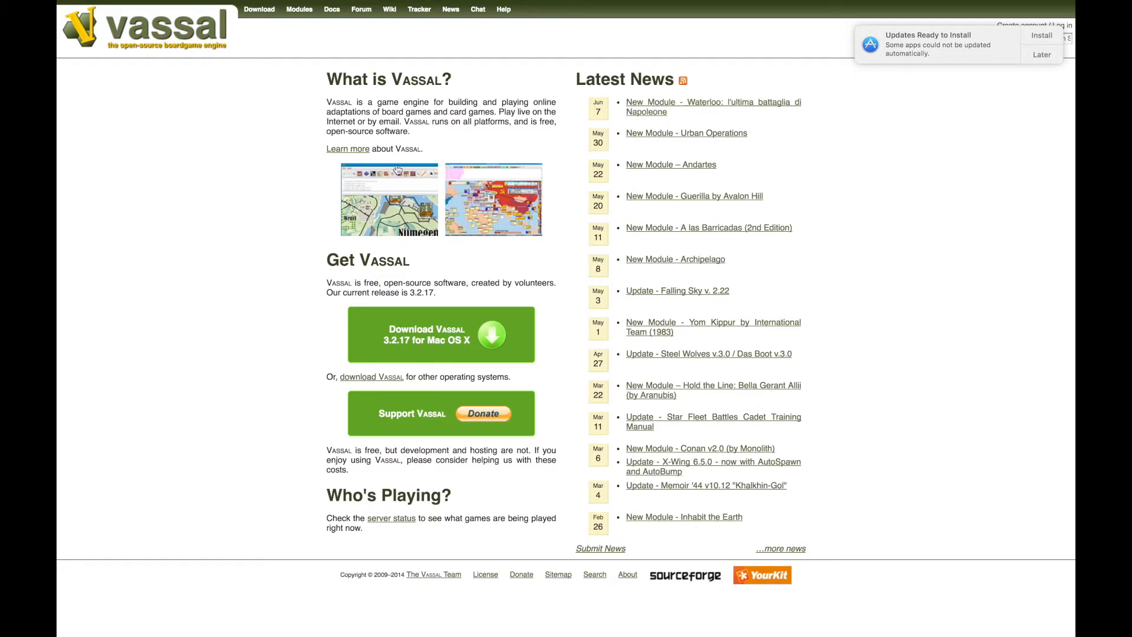
pyautogui.moveTo(495, 240)
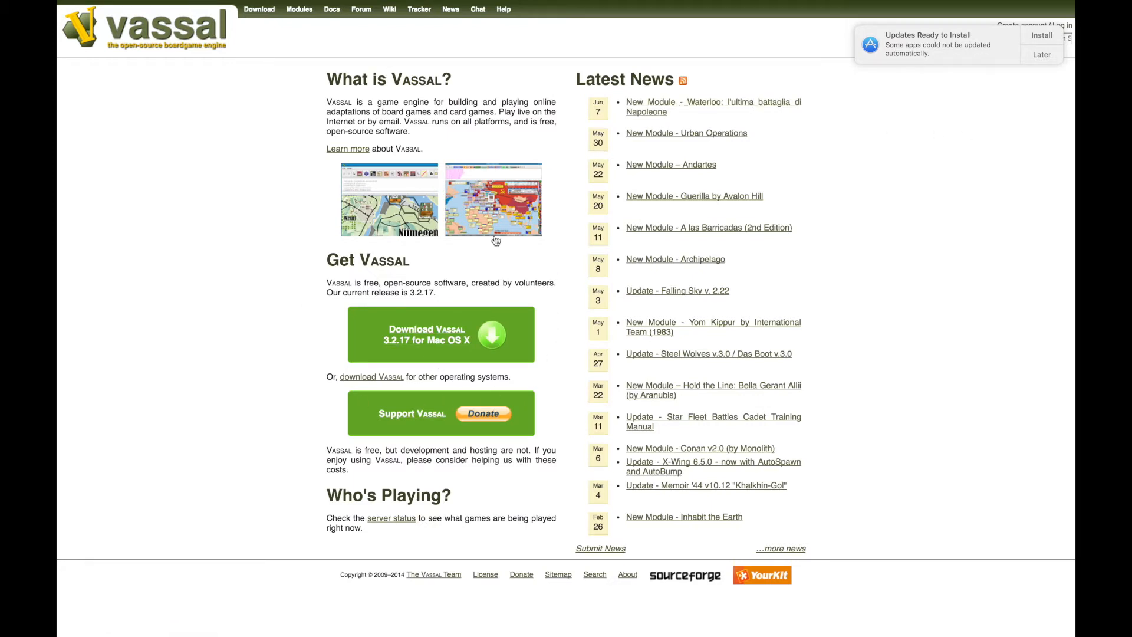
pyautogui.moveTo(459, 329)
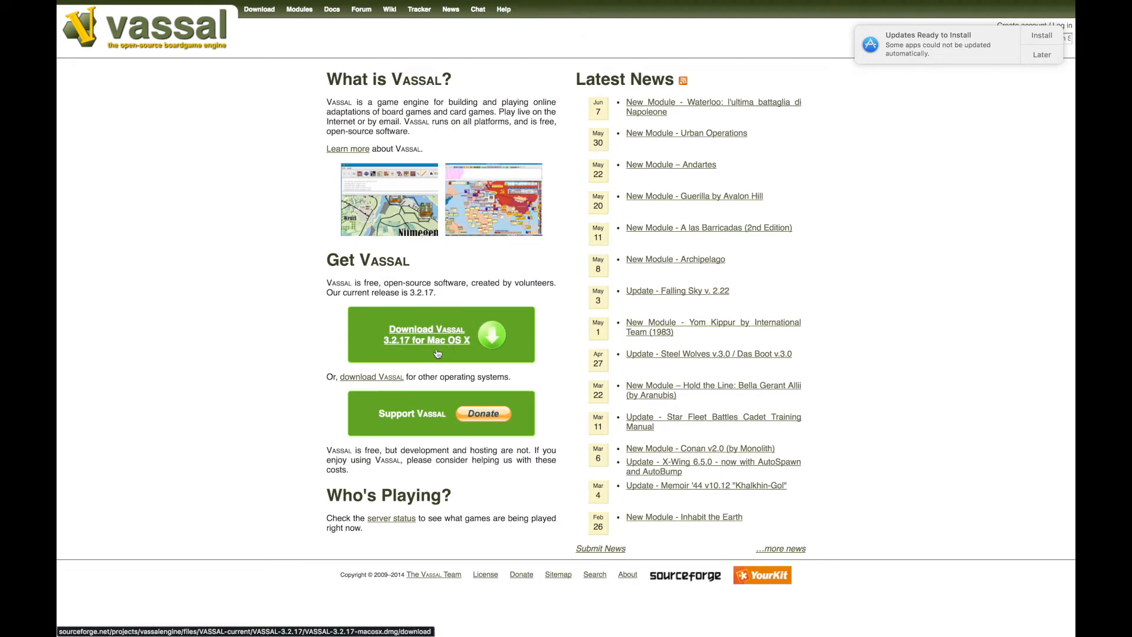
pyautogui.moveTo(490, 301)
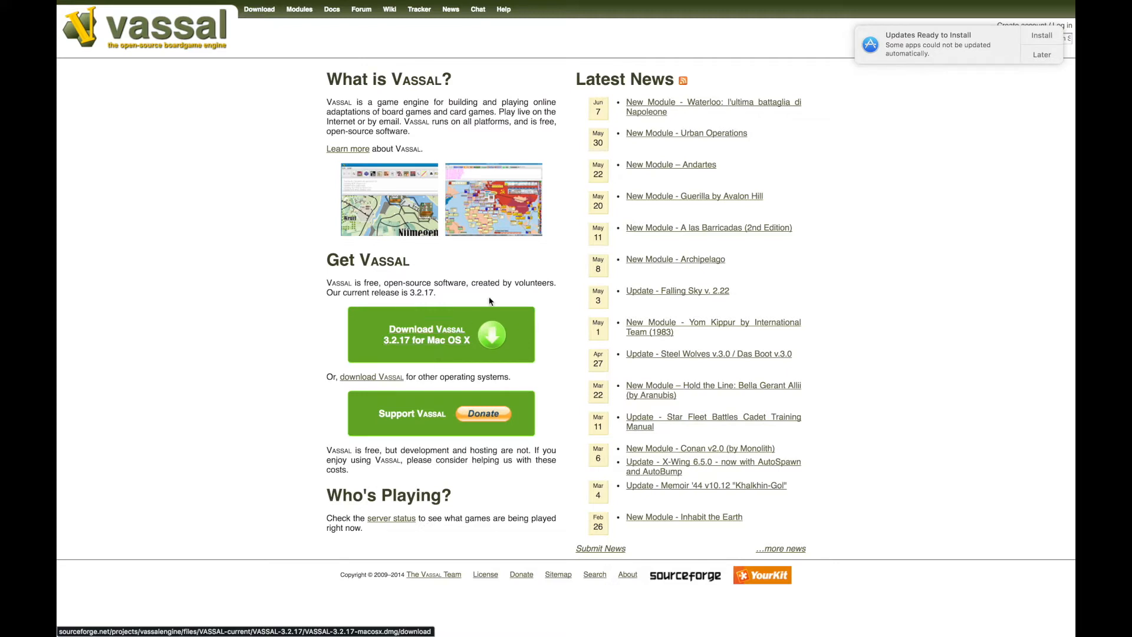
# Download the VASSAL 3.2.17 Mac installer from SourceForge and return to vassalengine.org.
pyautogui.click(440, 333)
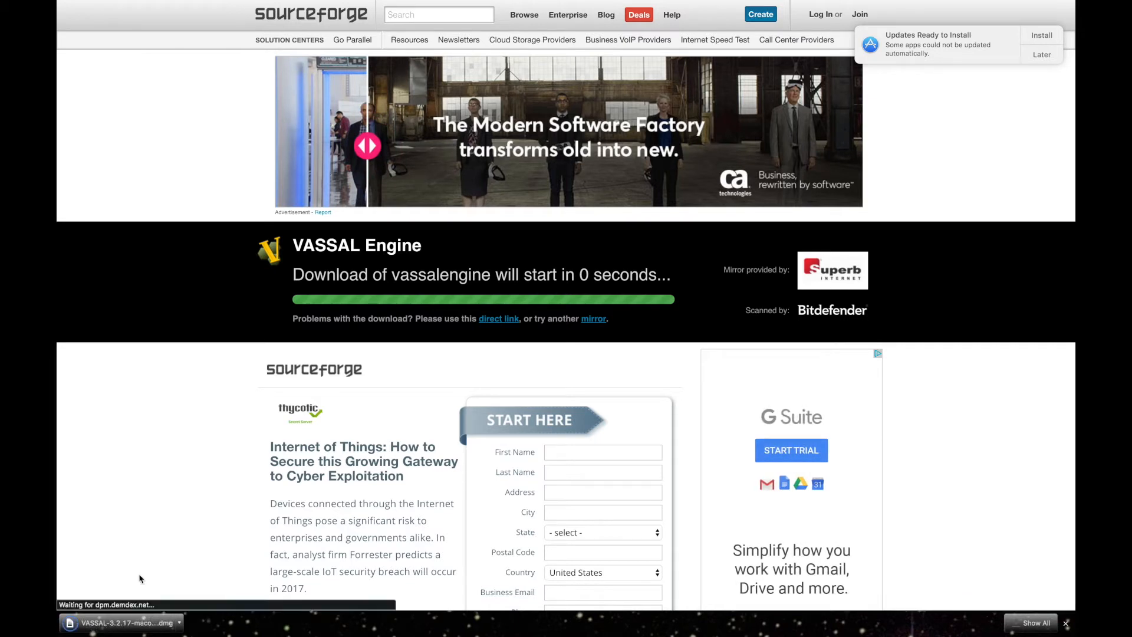
pyautogui.moveTo(183, 234)
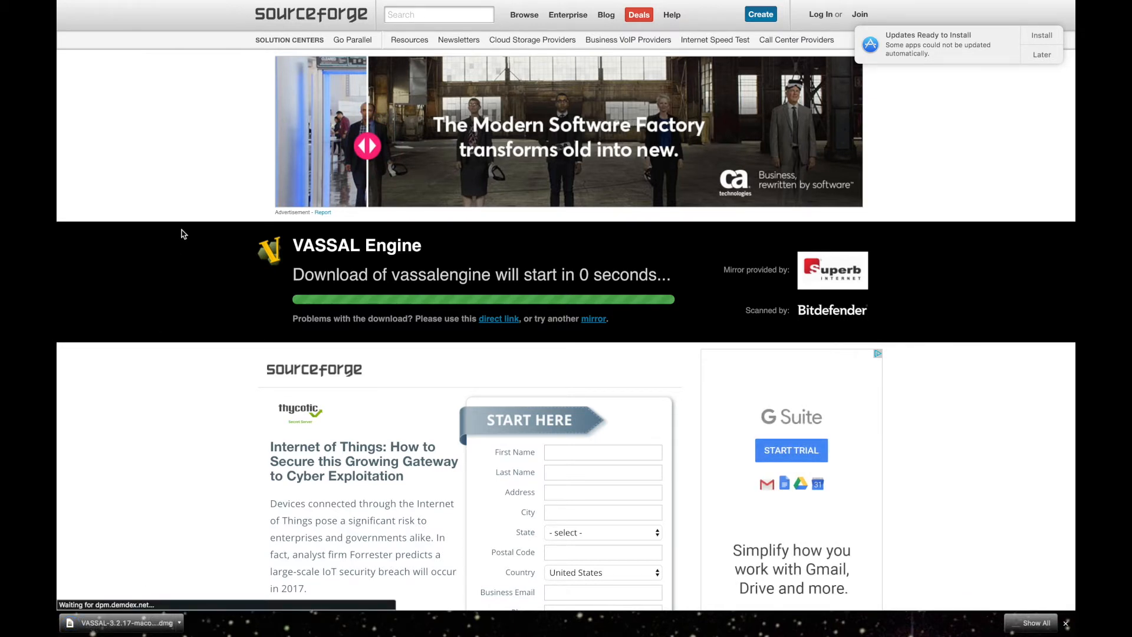
pyautogui.moveTo(153, 237)
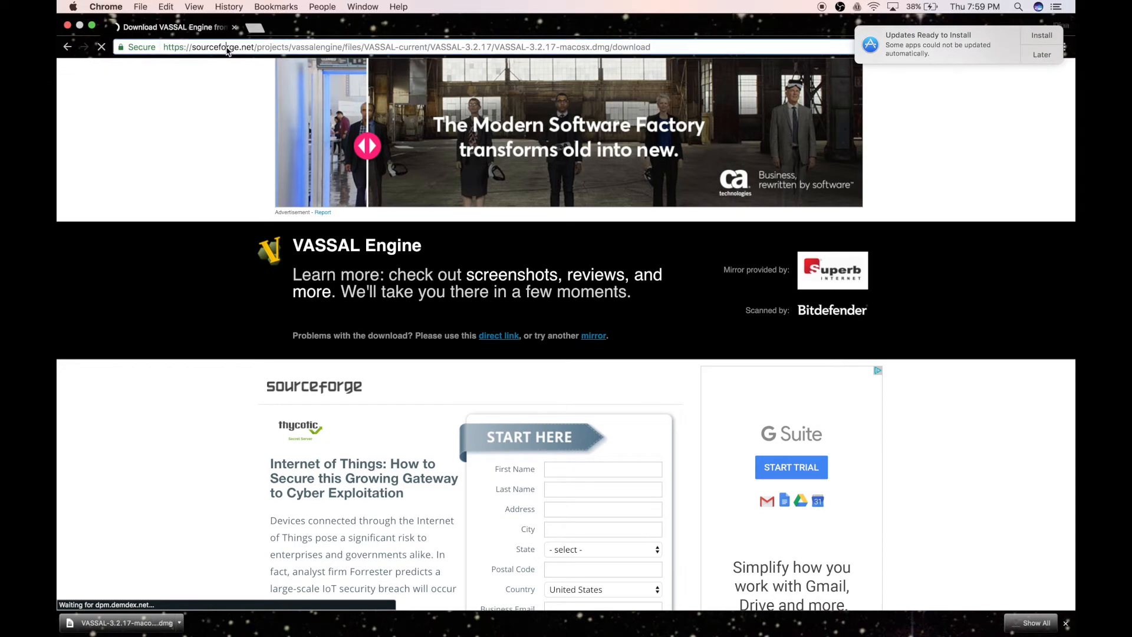
pyautogui.write('vassalengine.org')
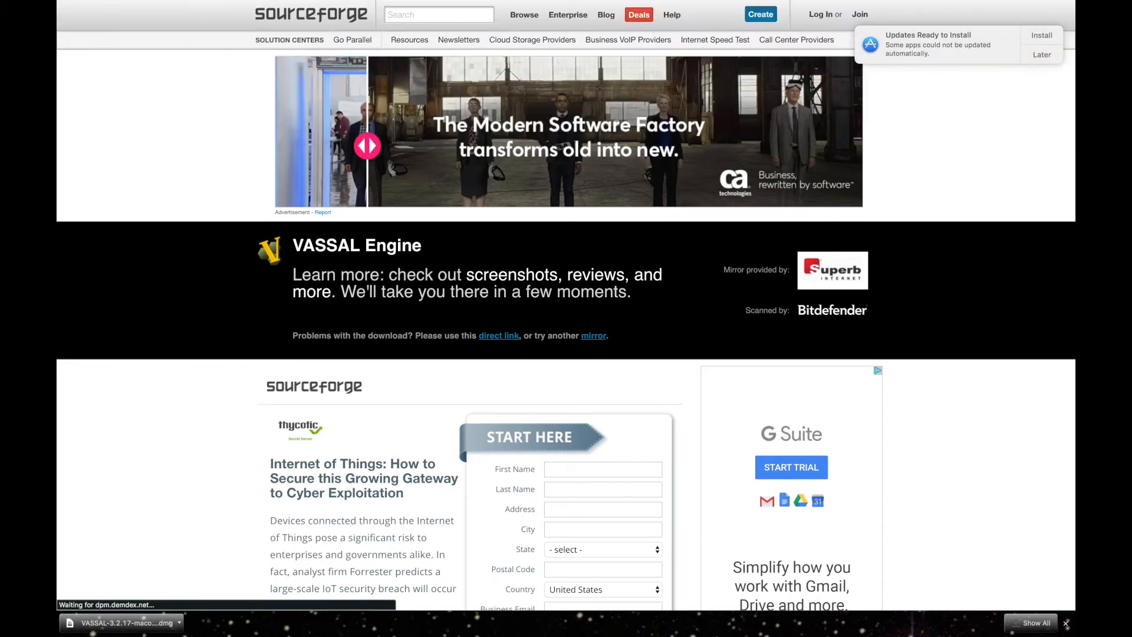
pyautogui.click(498, 335)
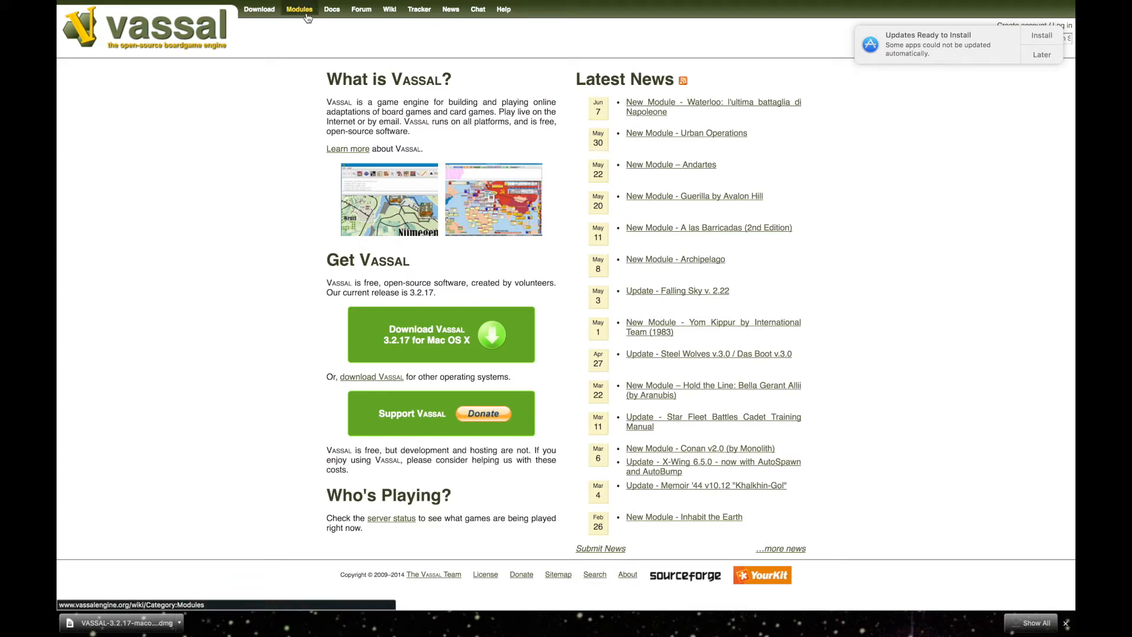
# Search the Modules wiki for 'X-wing' and open the Star Wars: X-Wing Miniatures Game module page.
pyautogui.click(298, 9)
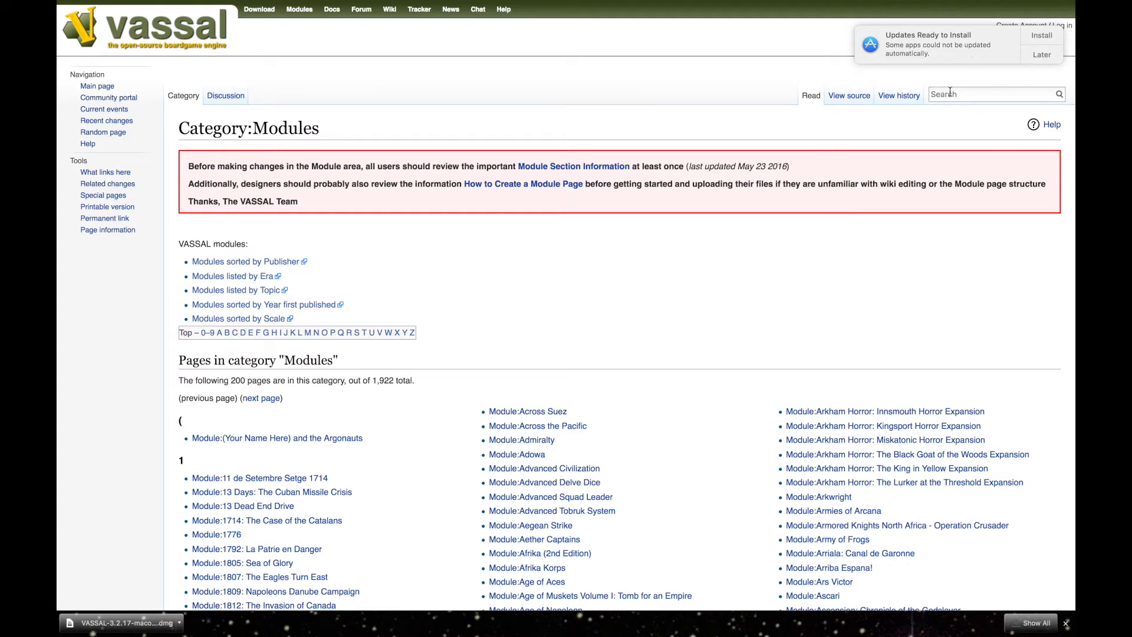
pyautogui.write('X-wing')
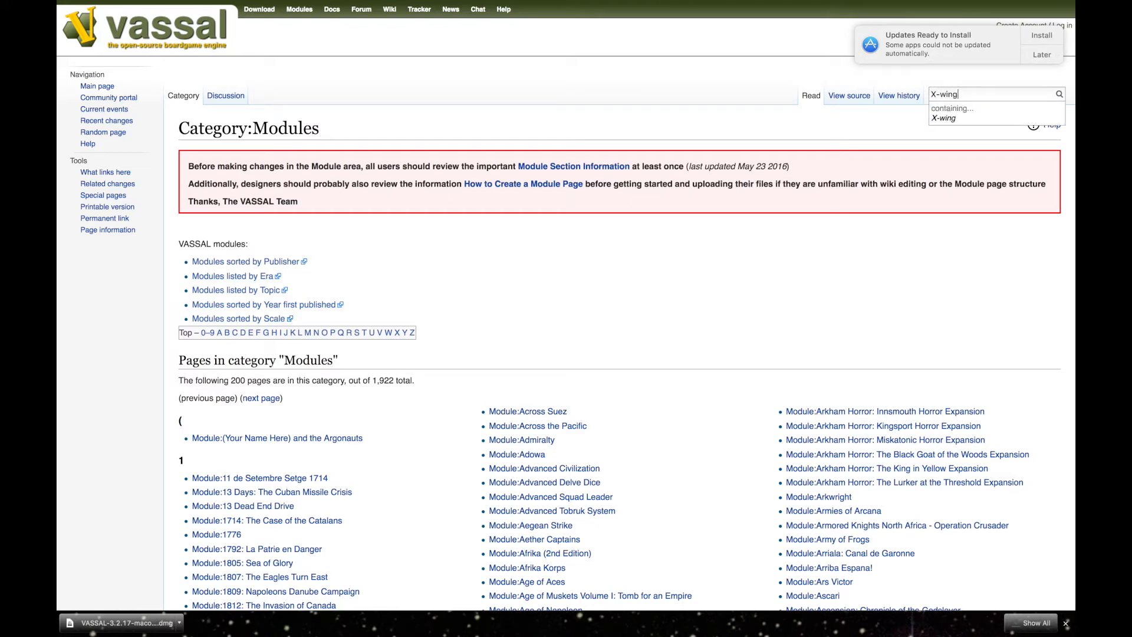
pyautogui.press('Enter')
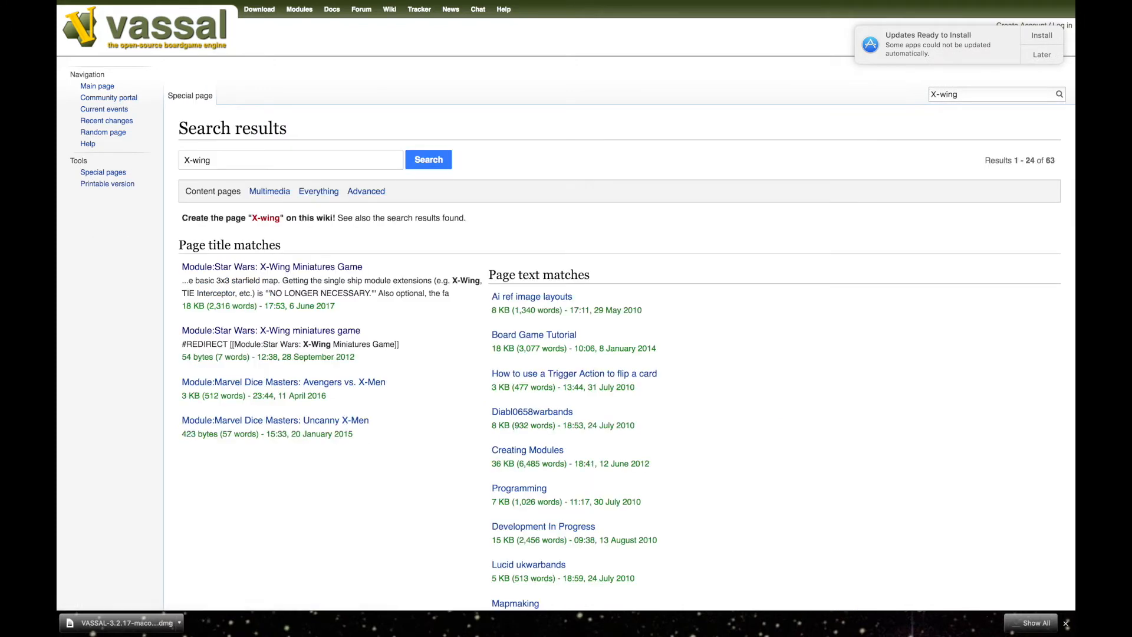
pyautogui.moveTo(374, 275)
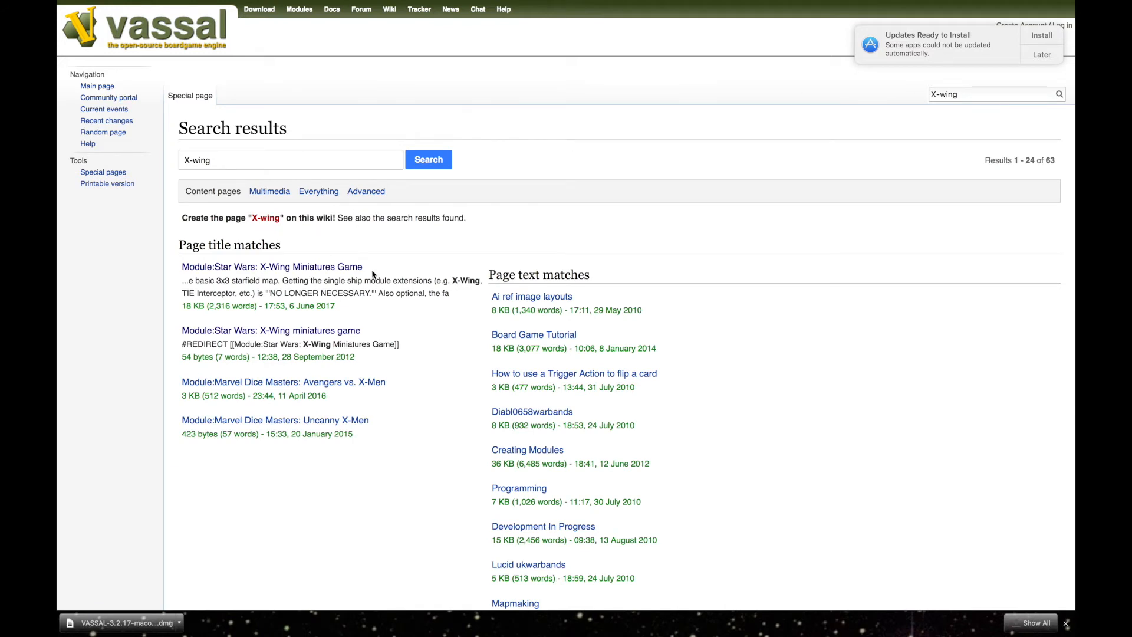
pyautogui.moveTo(181, 265); pyautogui.dragTo(354, 432)
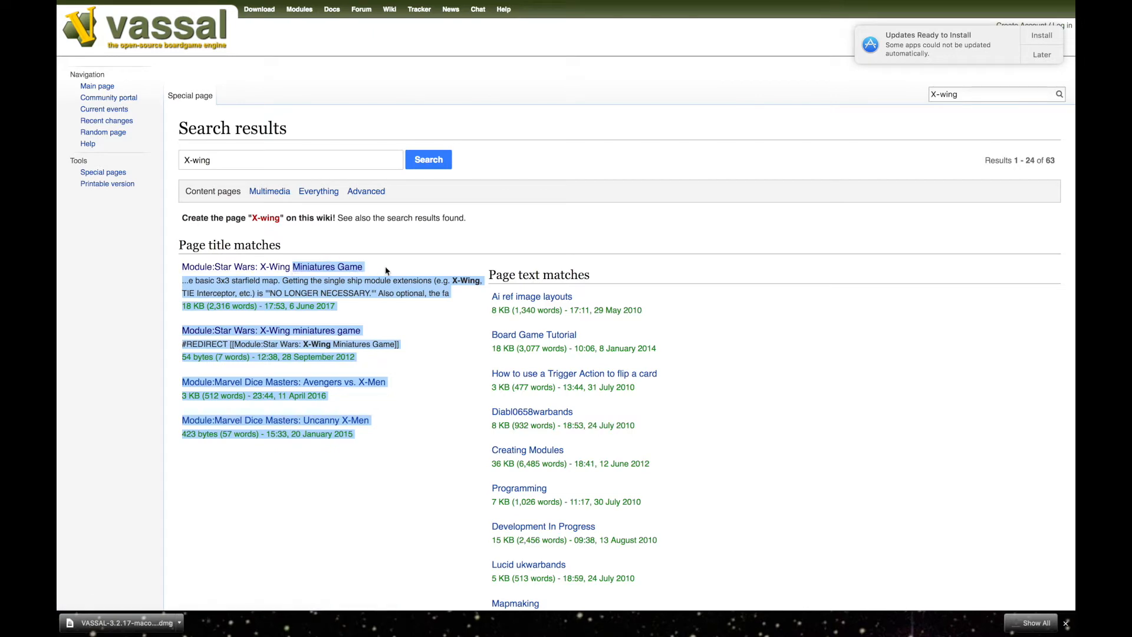
pyautogui.moveTo(325, 266)
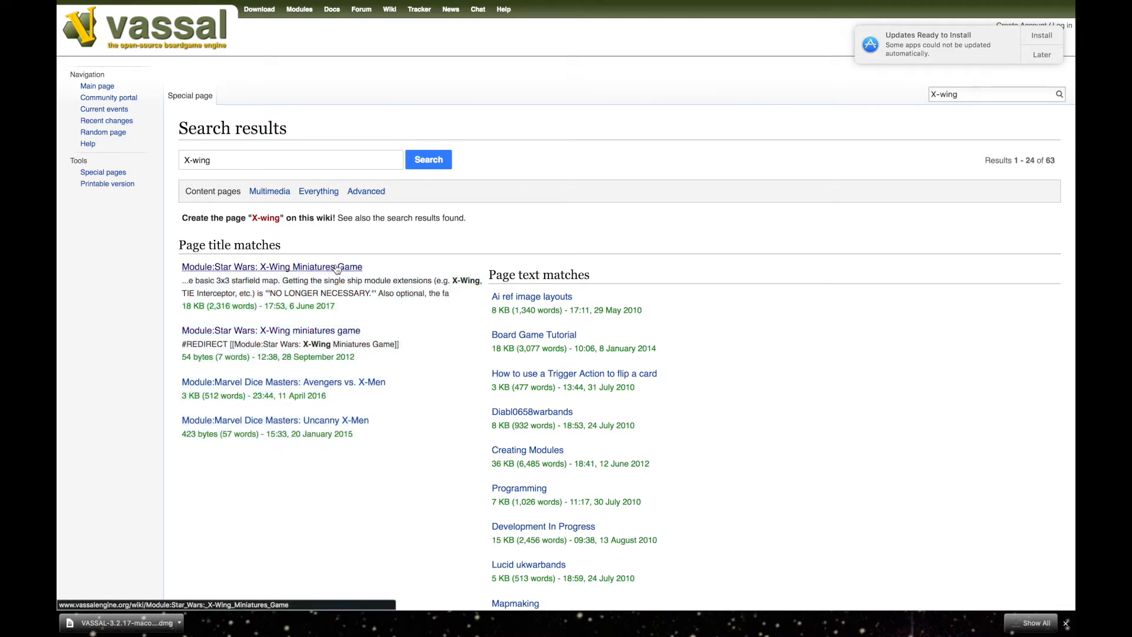
pyautogui.click(271, 267)
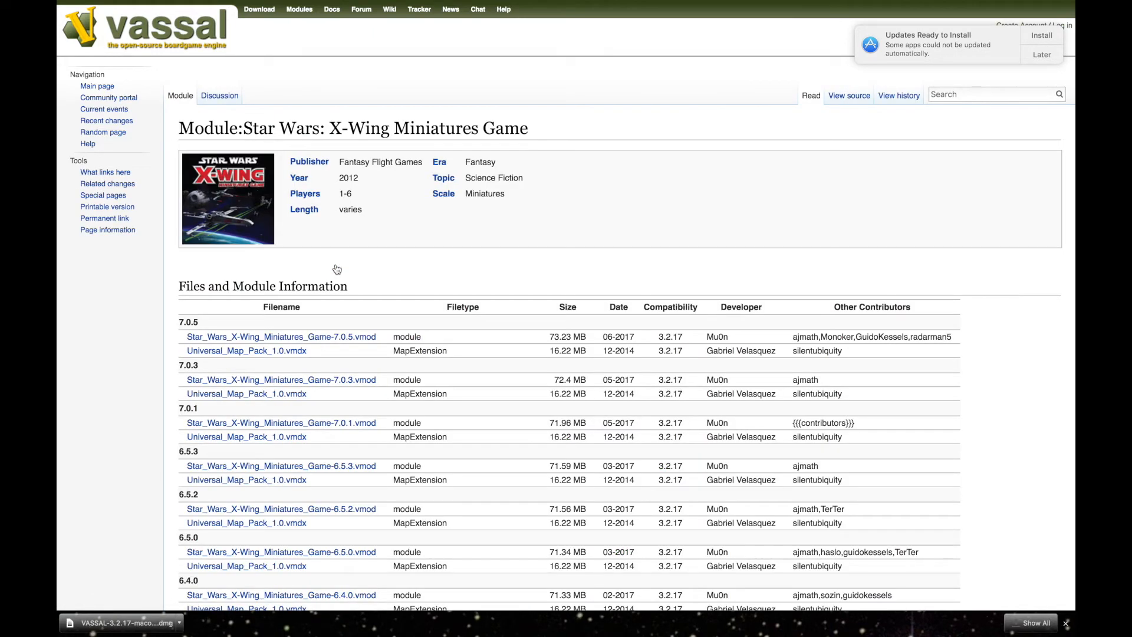
pyautogui.moveTo(280, 336)
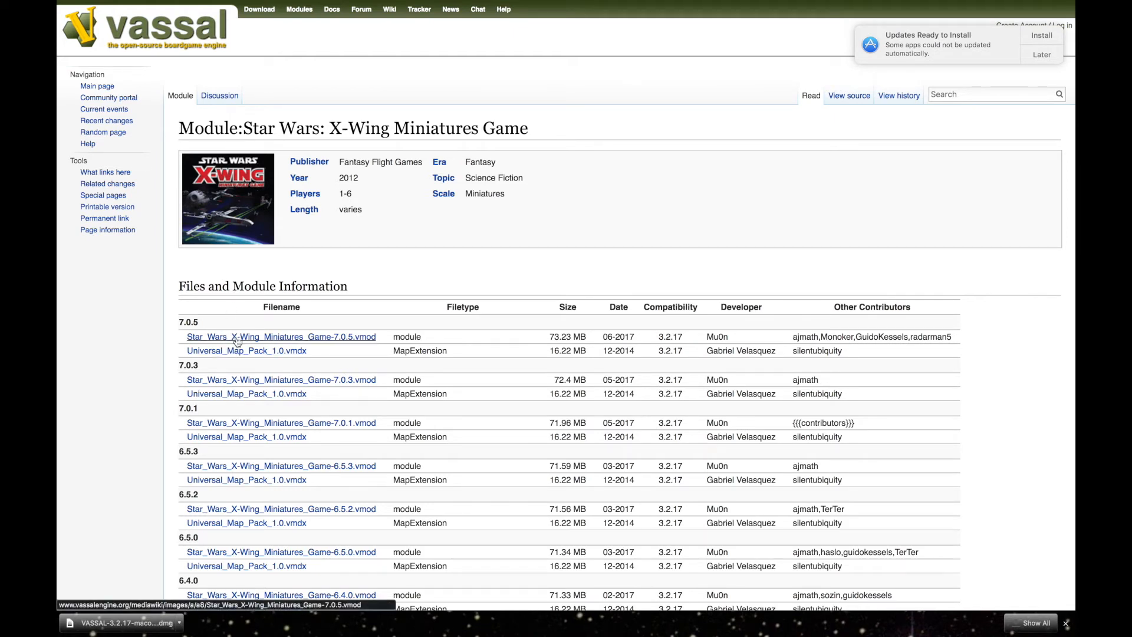
pyautogui.moveTo(247, 355)
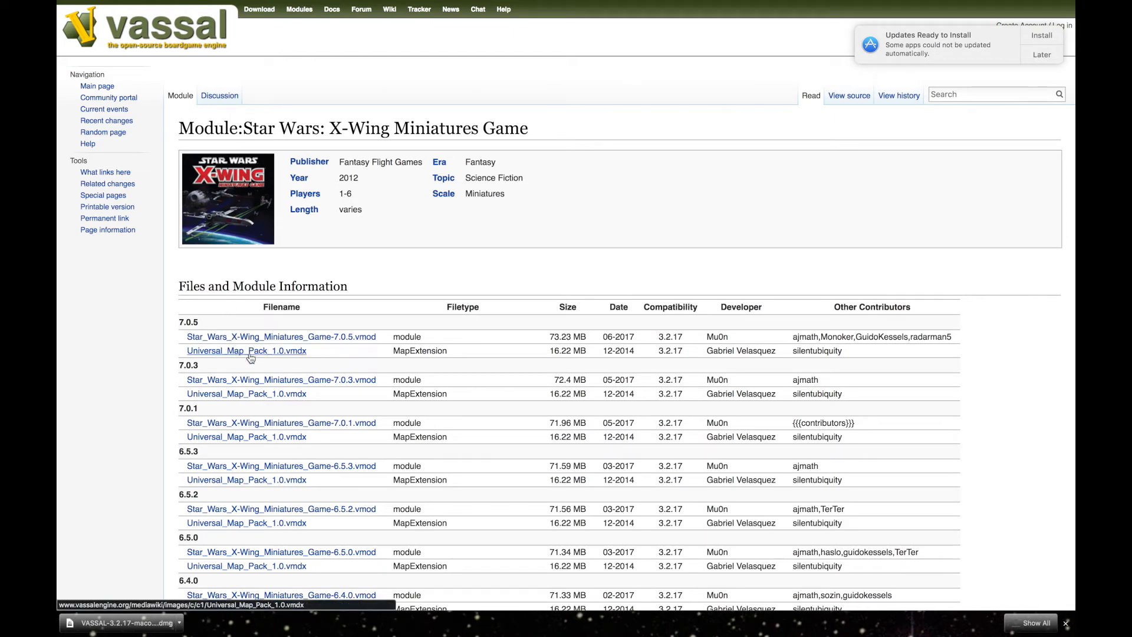
# Download Universal_Map_Pack_1.0.vmdx and Star_Wars_X-Wing_Miniatures_Game-7.0.5.vmod from the module page.
pyautogui.click(245, 350)
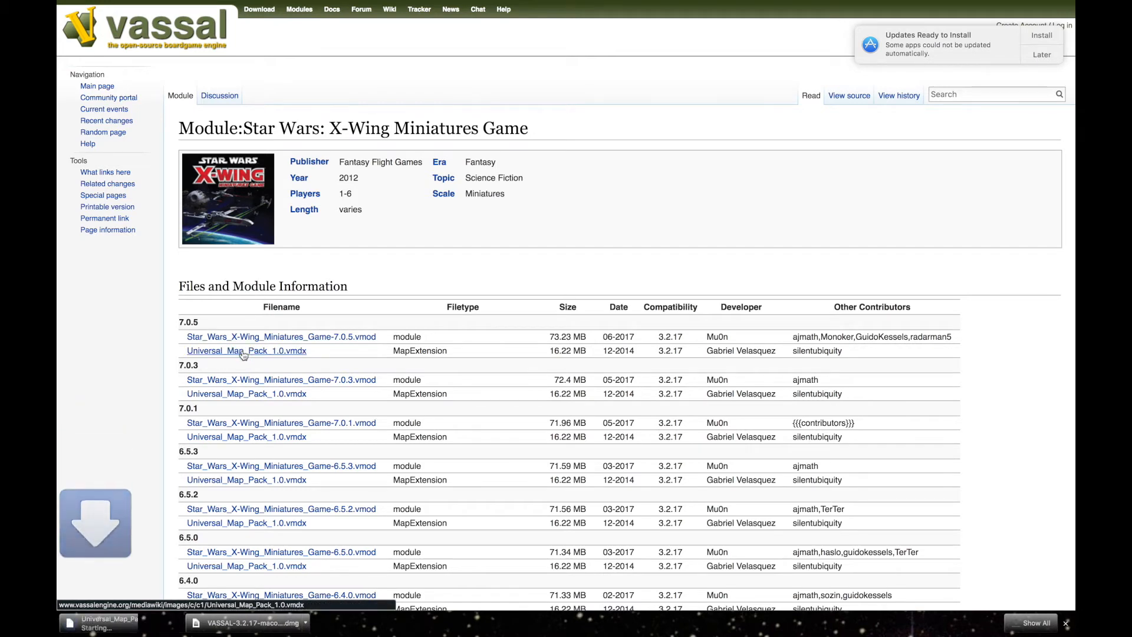
pyautogui.click(280, 336)
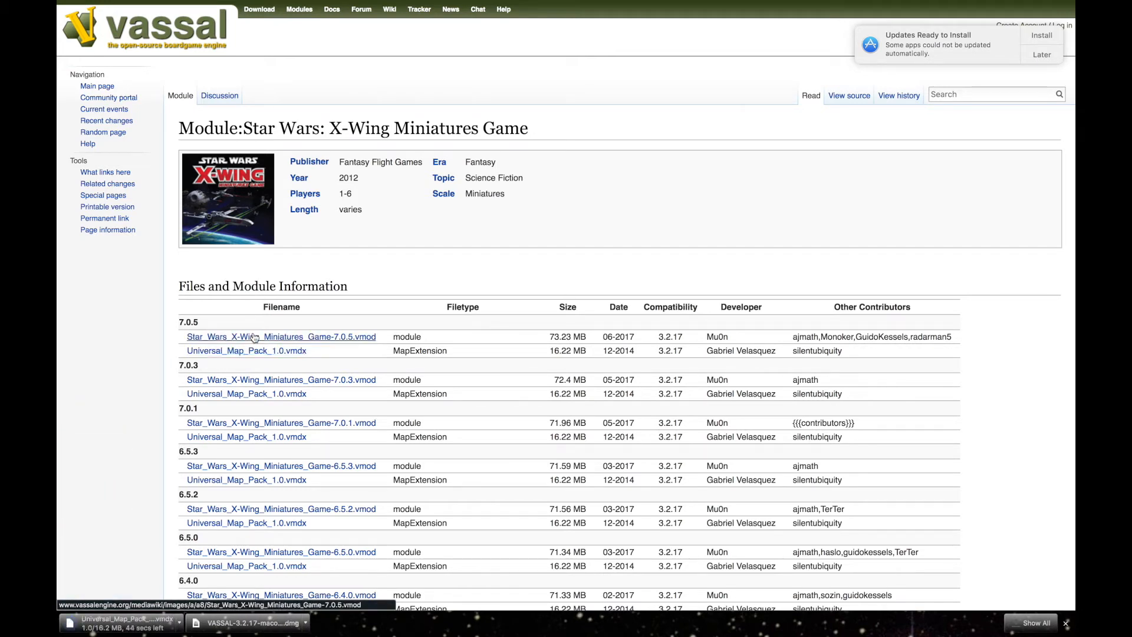
pyautogui.click(281, 337)
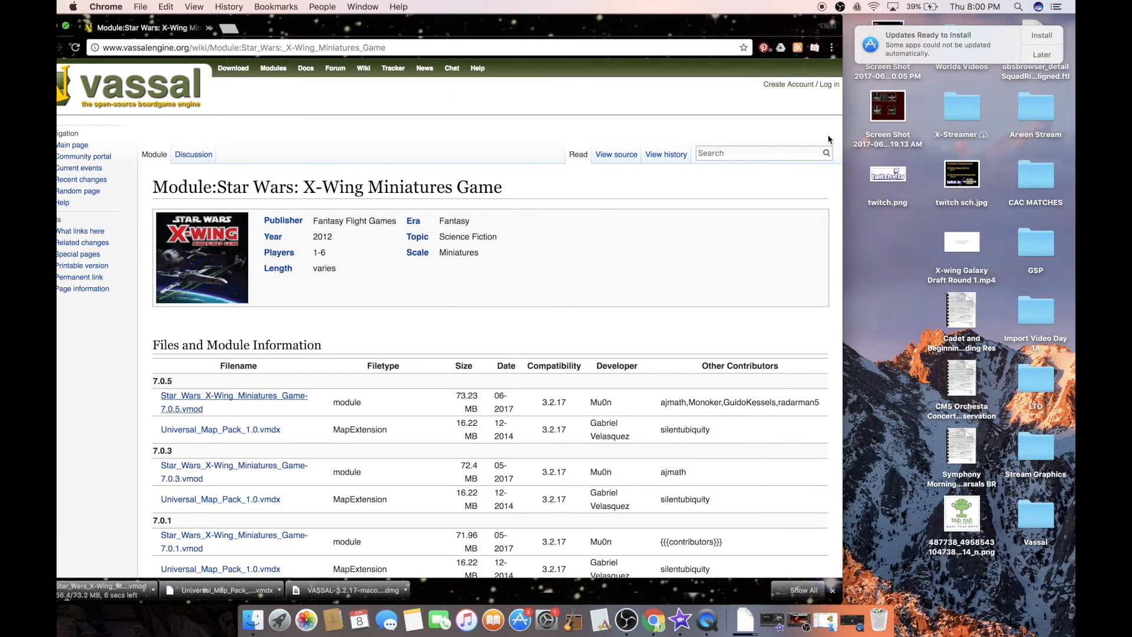
pyautogui.moveTo(1027, 525)
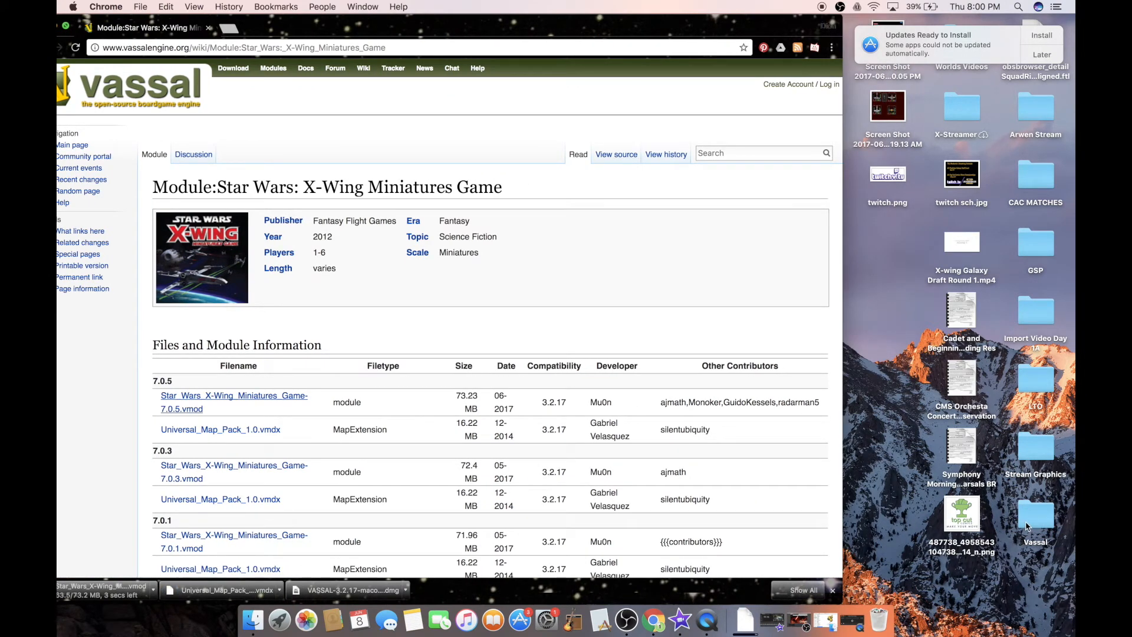
# Check the .vmod and .vmdx files in the desktop Vassal folder, close it and hide the browser.
pyautogui.click(1035, 514)
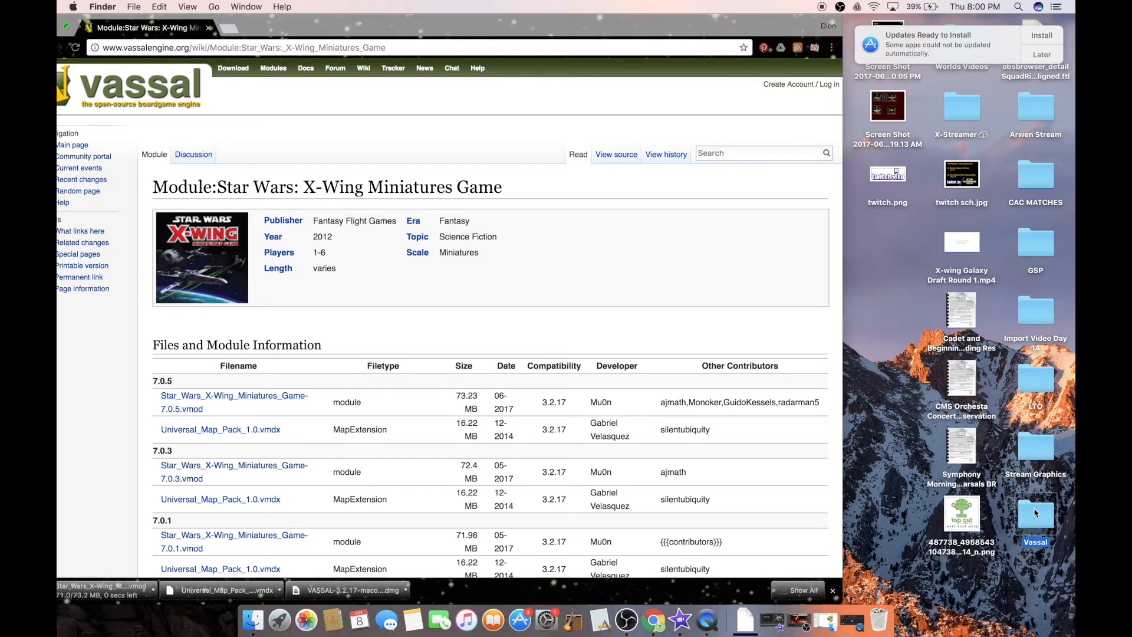
pyautogui.doubleClick(1035, 513)
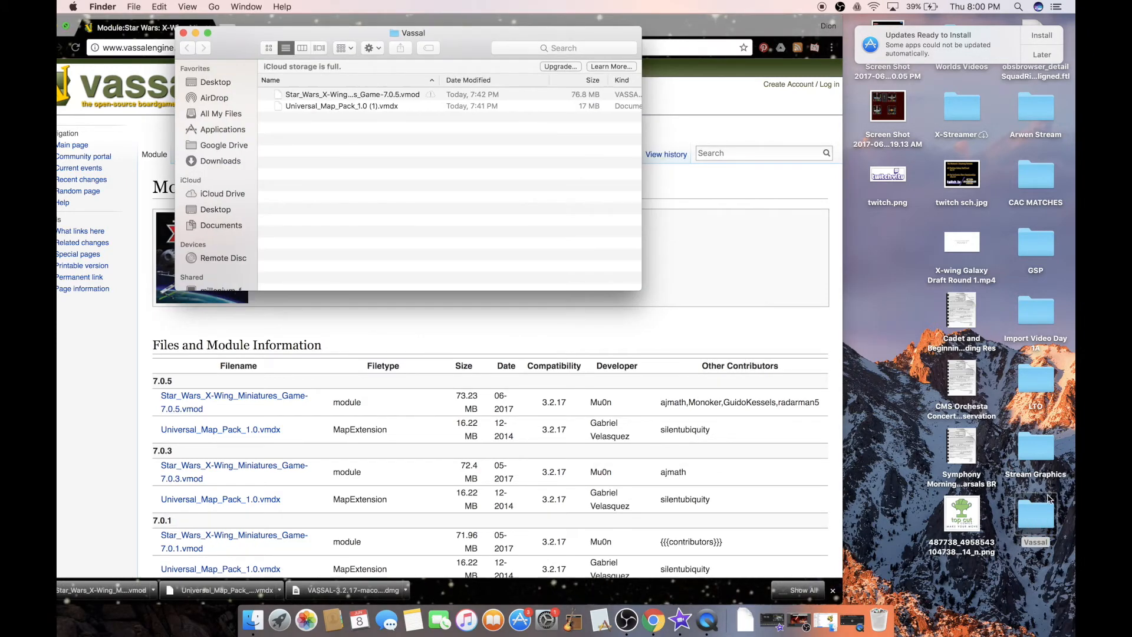
pyautogui.click(352, 94)
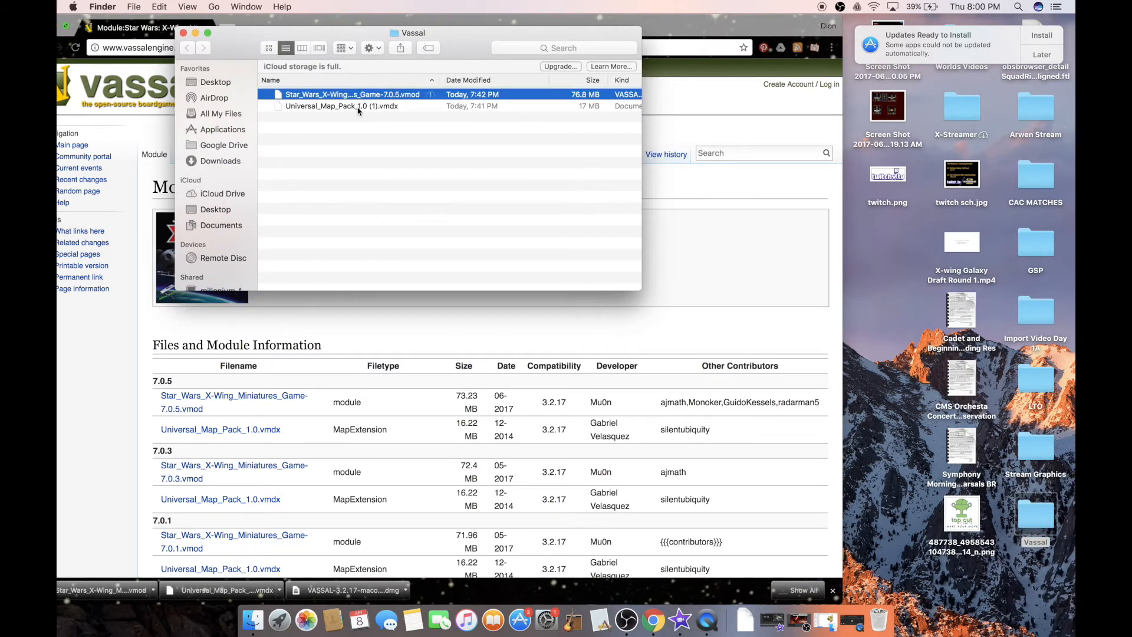
pyautogui.click(342, 105)
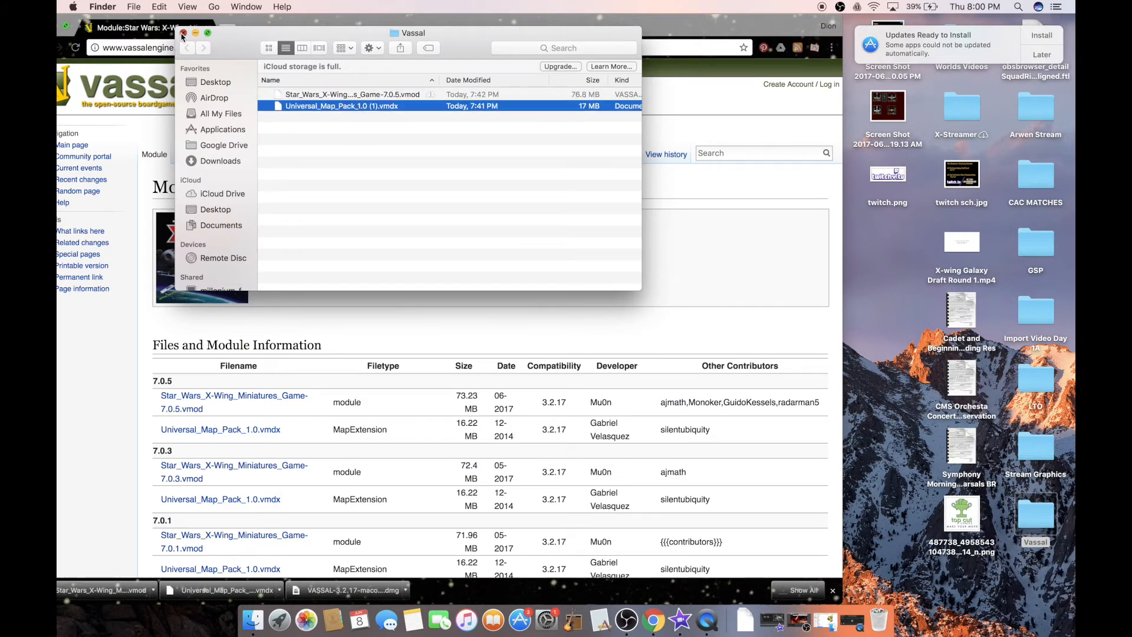
pyautogui.click(184, 33)
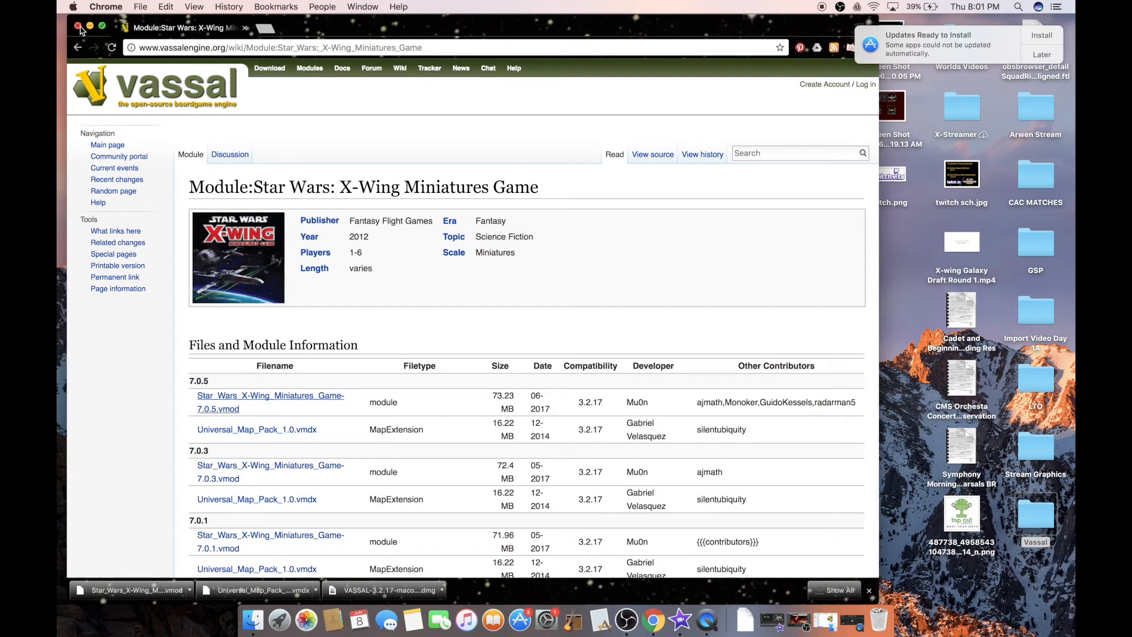
pyautogui.click(78, 28)
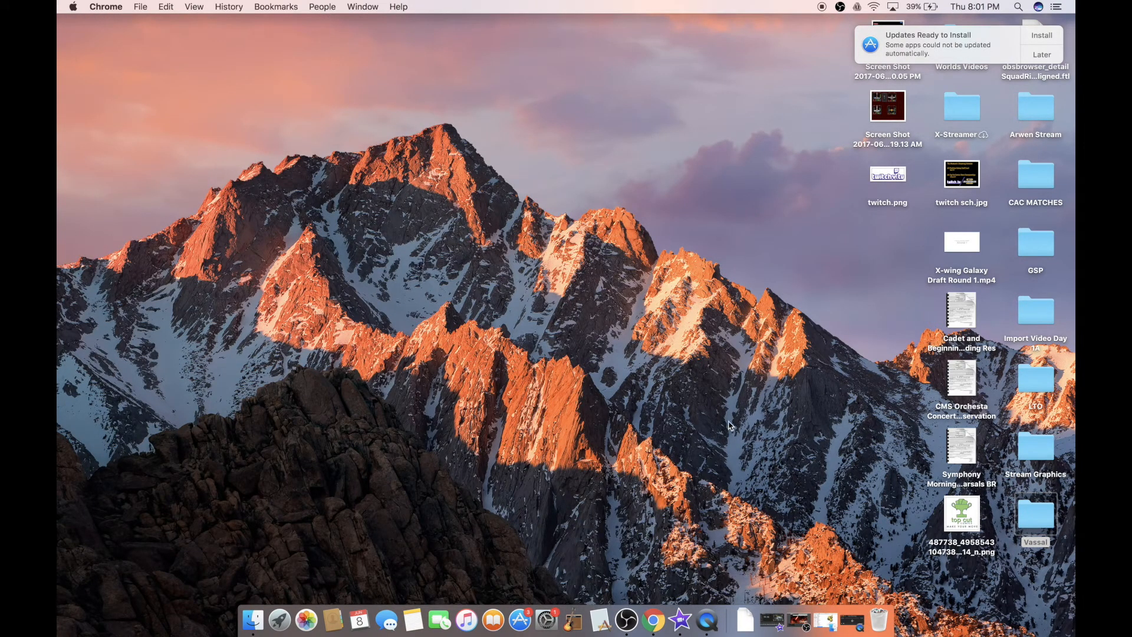
pyautogui.moveTo(771, 143)
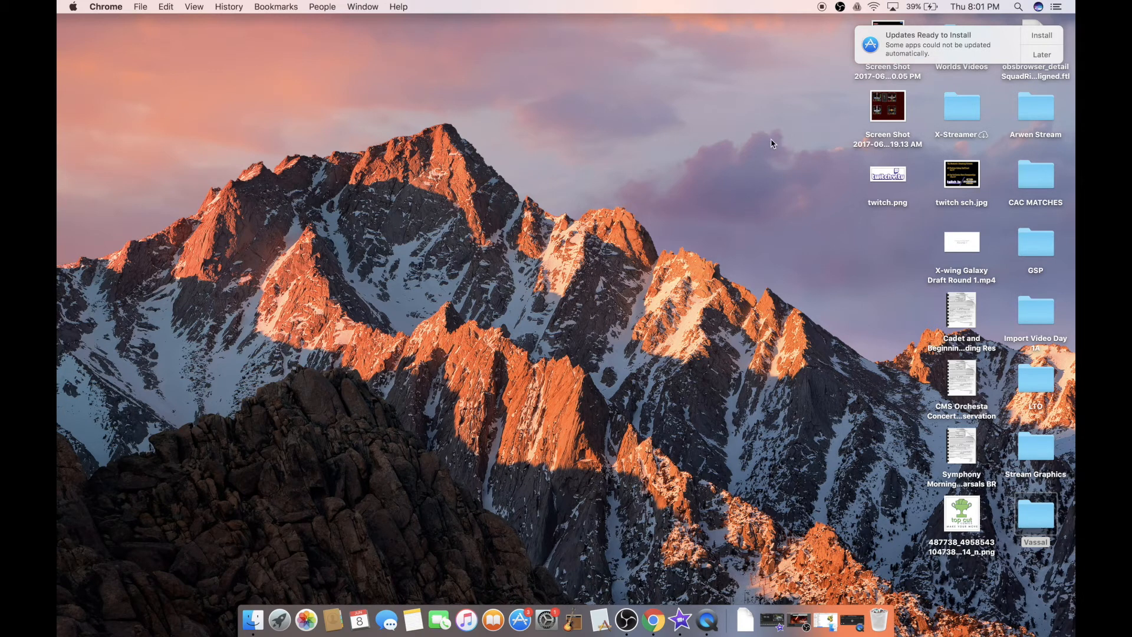
pyautogui.moveTo(746, 92)
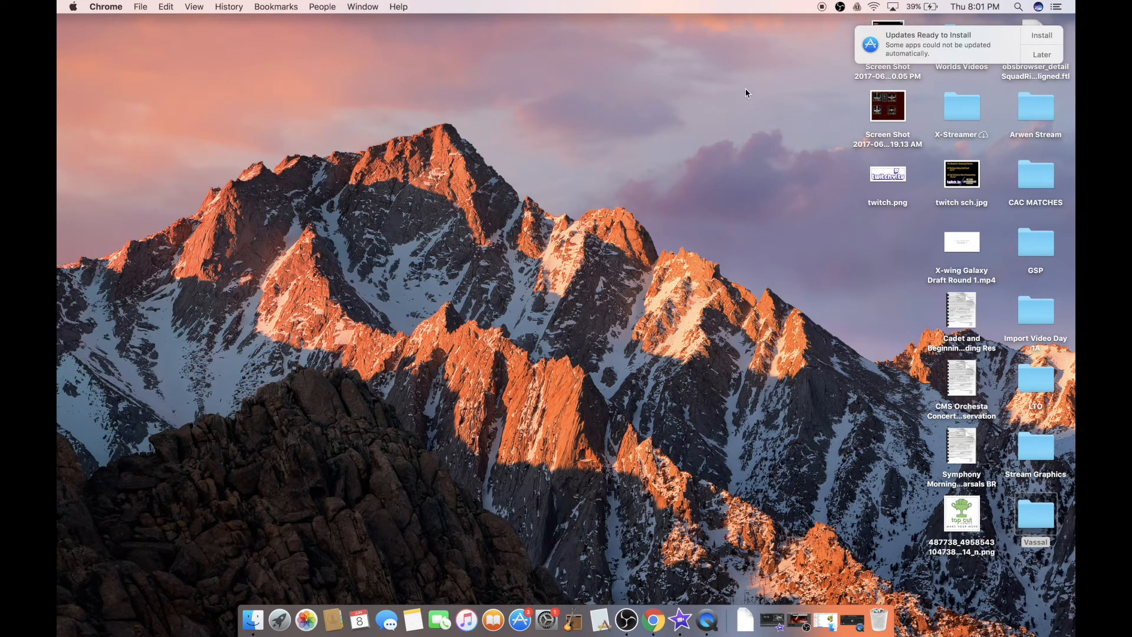
# Search Spotlight for 'vassal' to find the VASSAL 3.2.17 application.
pyautogui.write('vasSAL')
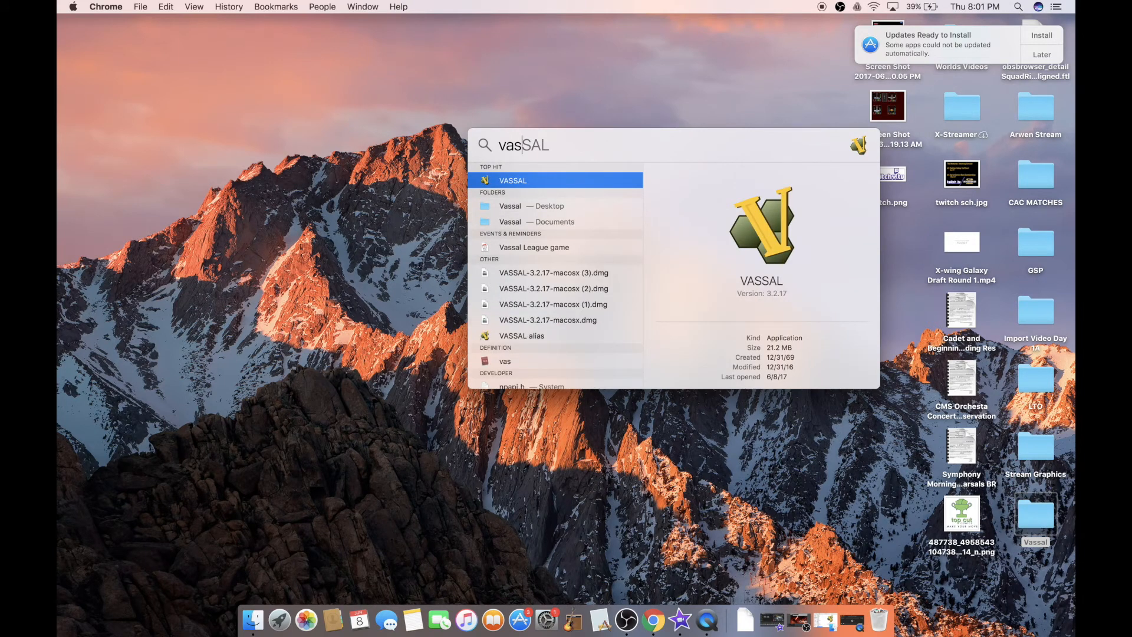
# Launch VASSAL from the Spotlight result.
pyautogui.press('Return')
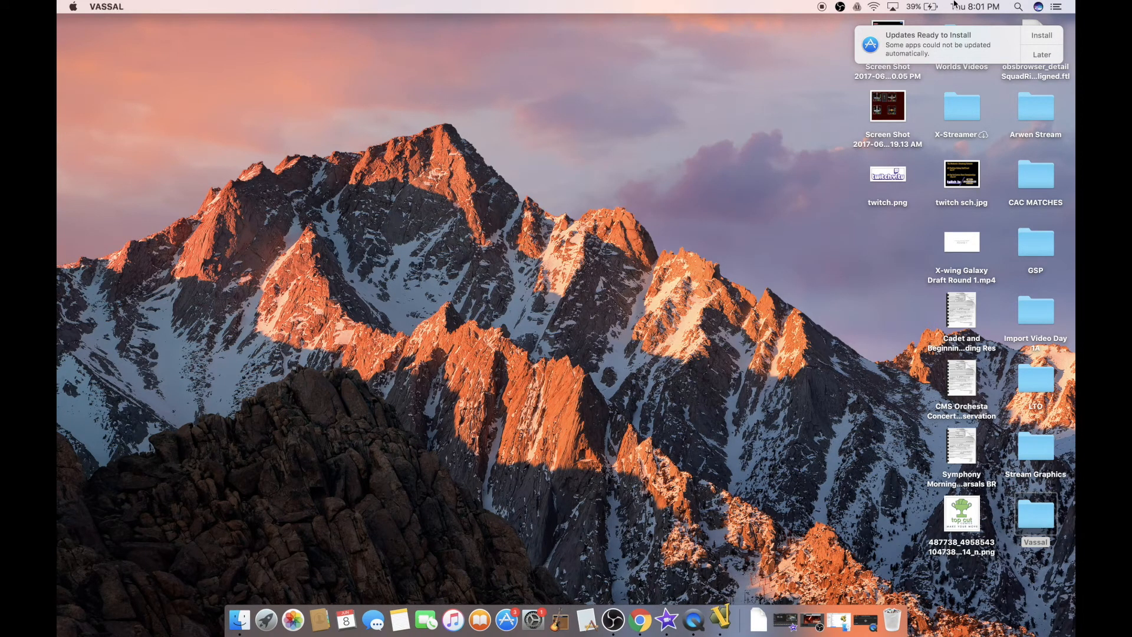
pyautogui.moveTo(720, 180)
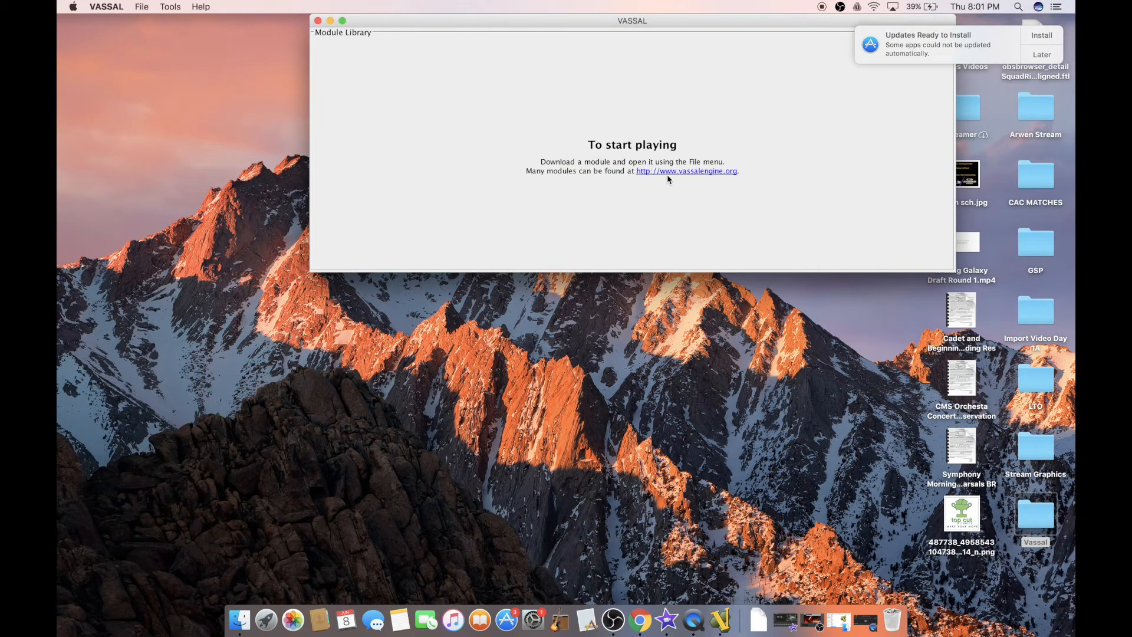
pyautogui.moveTo(672, 181)
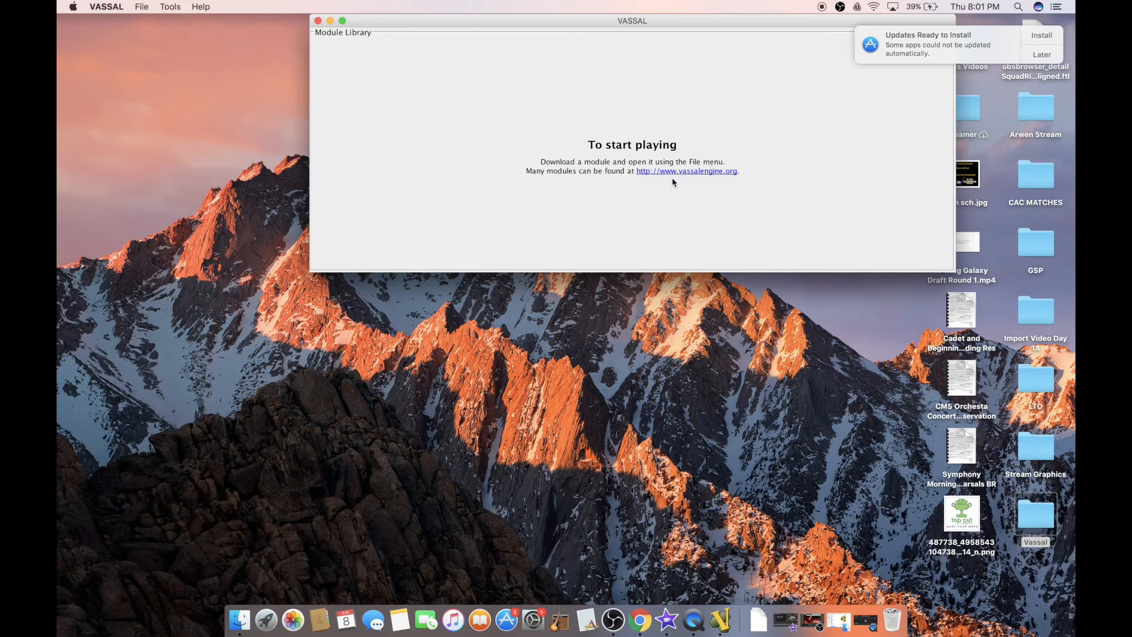
pyautogui.moveTo(239, 619)
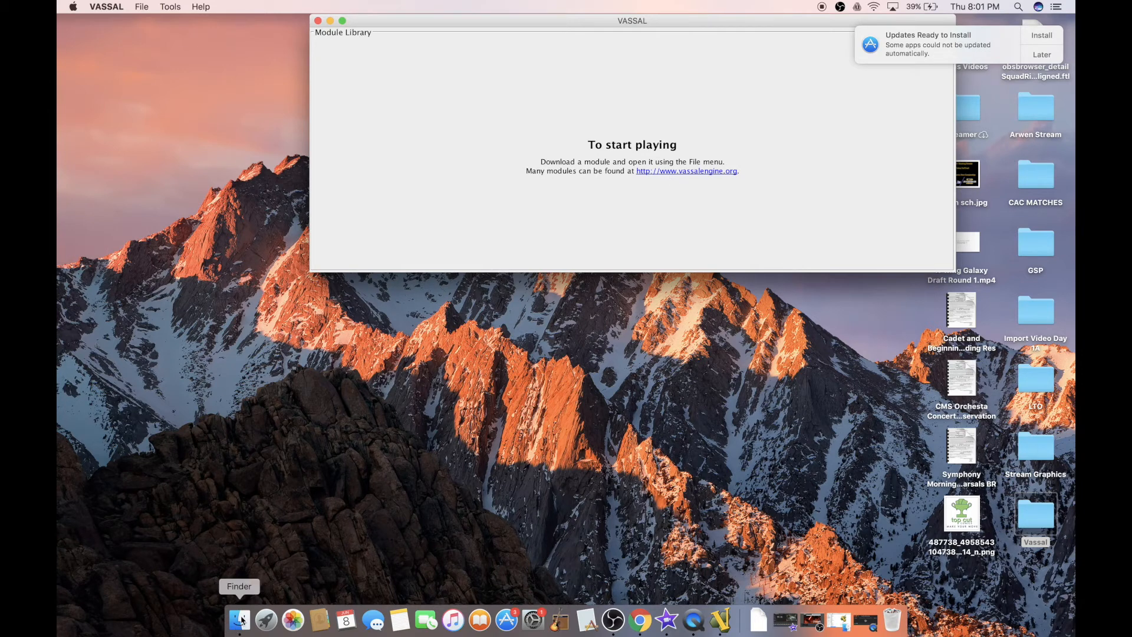
pyautogui.moveTo(300, 204)
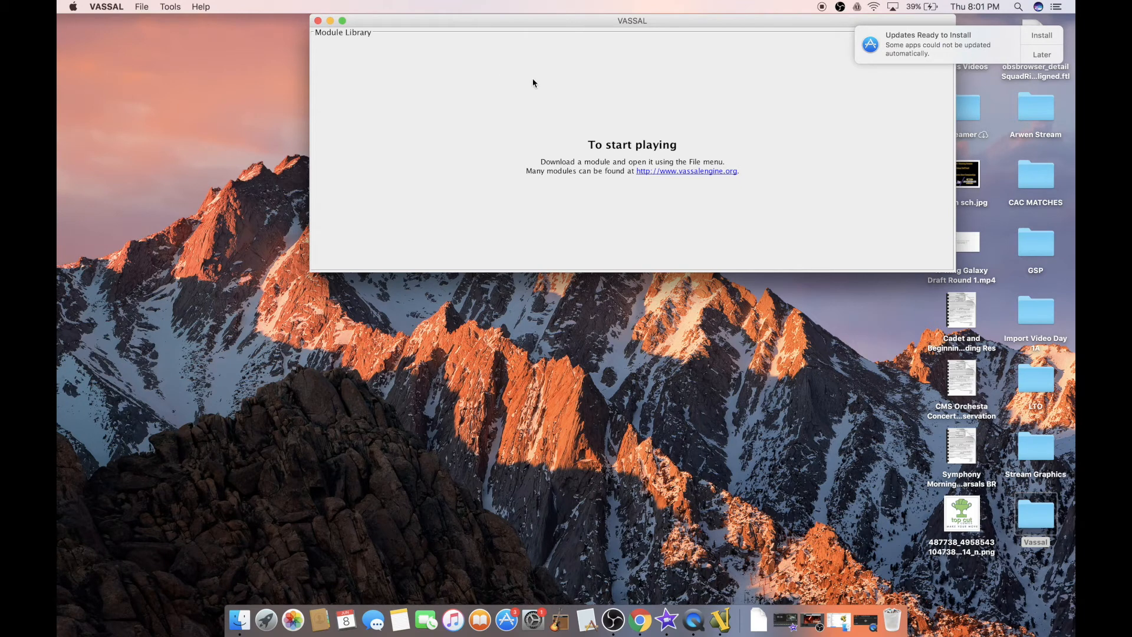
pyautogui.moveTo(560, 166)
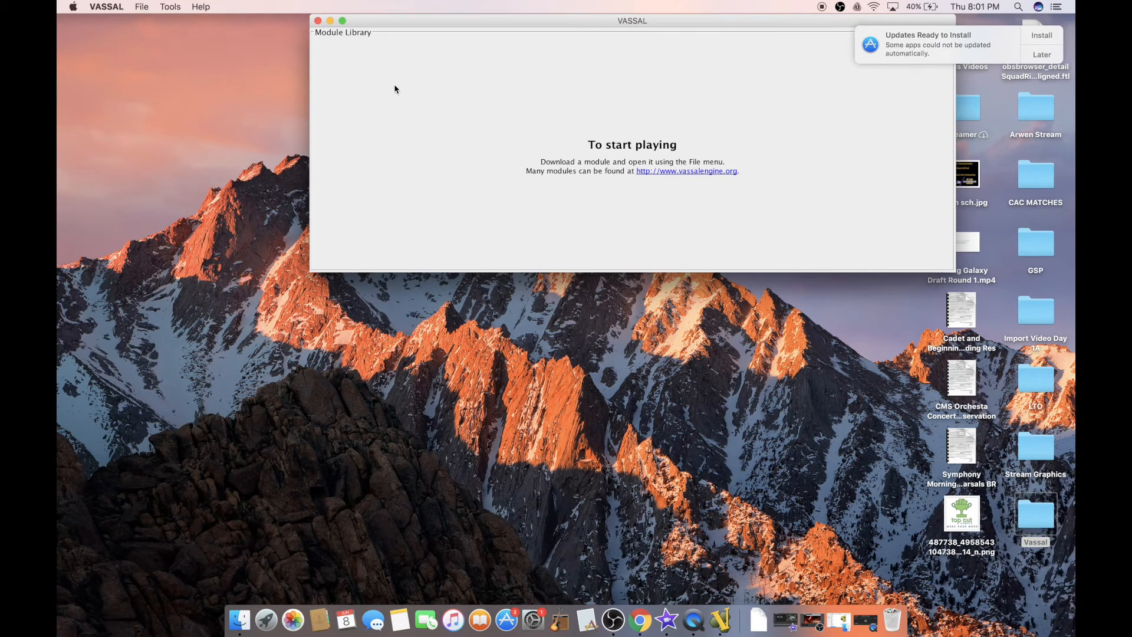
pyautogui.moveTo(139, 19)
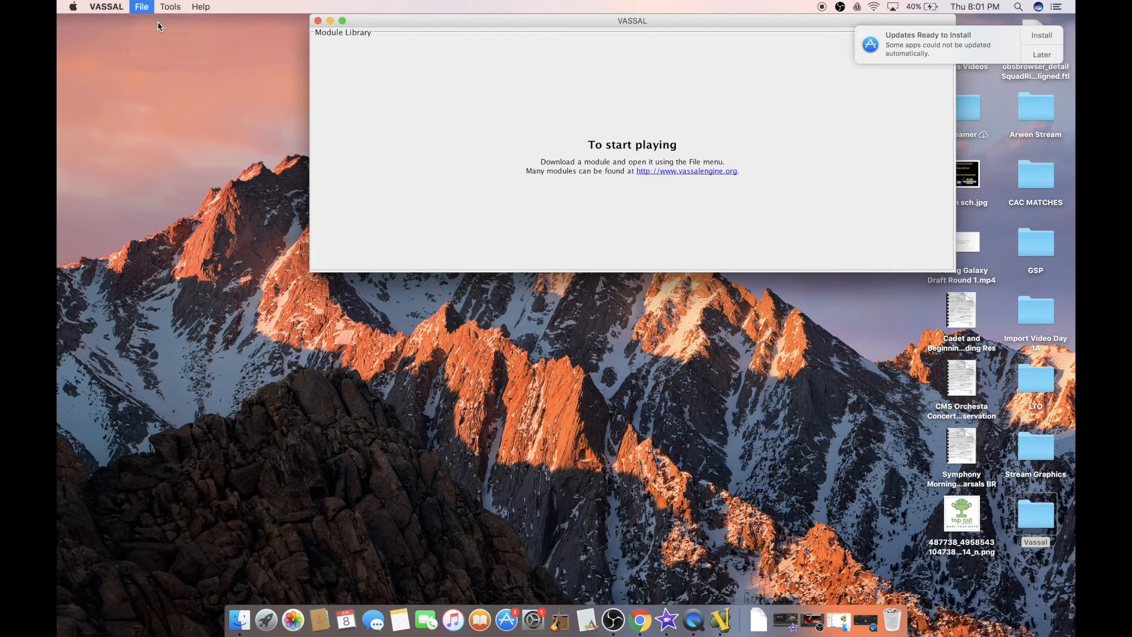
# Open the Star_Wars_X-Wing 7.0.5 .vmod from Desktop > Vassal via File > Open Module.
pyautogui.click(140, 7)
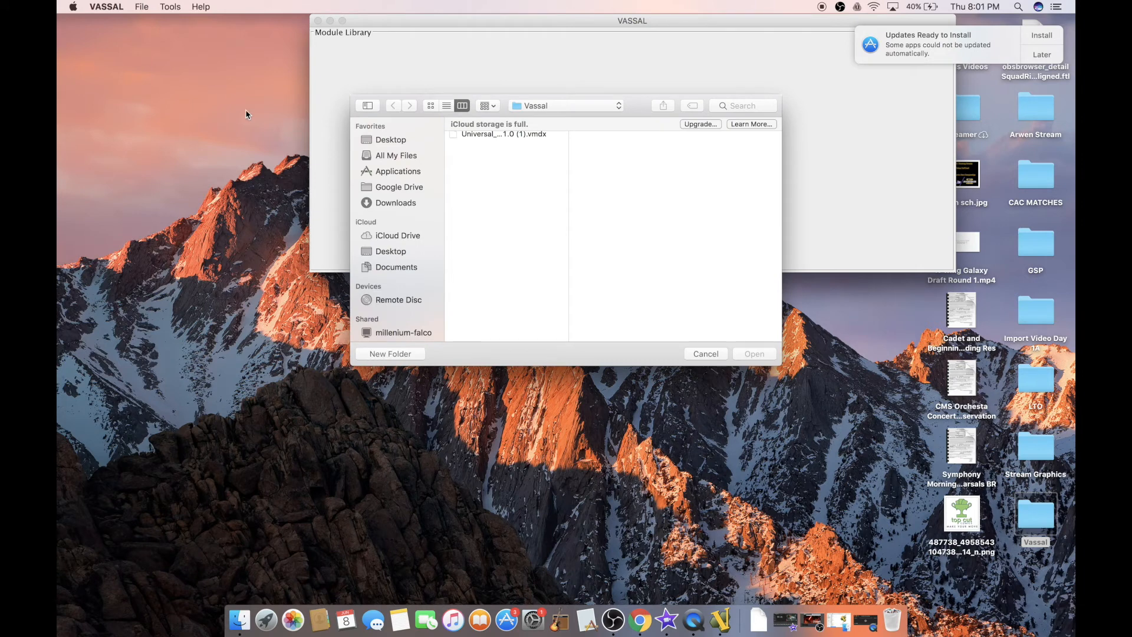
pyautogui.click(390, 139)
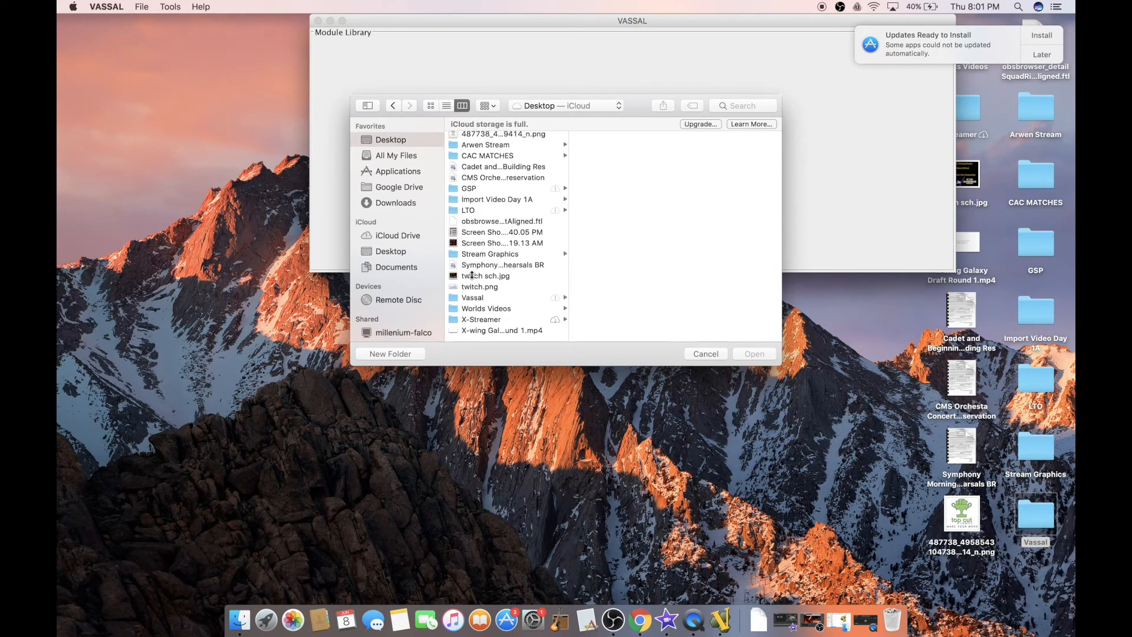
pyautogui.click(471, 298)
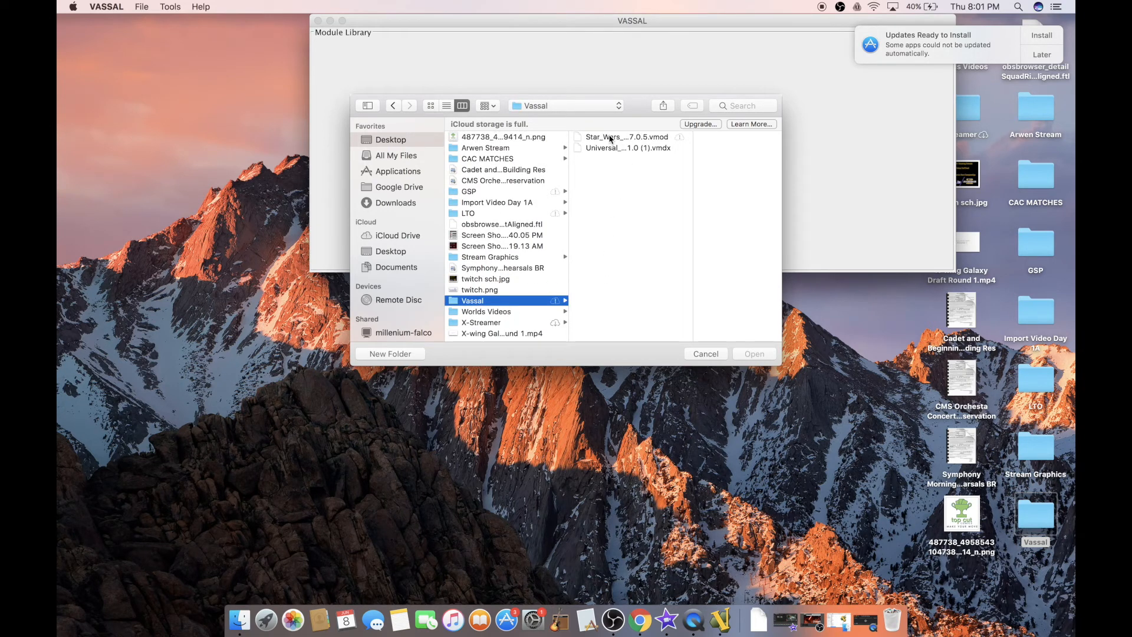
pyautogui.click(626, 137)
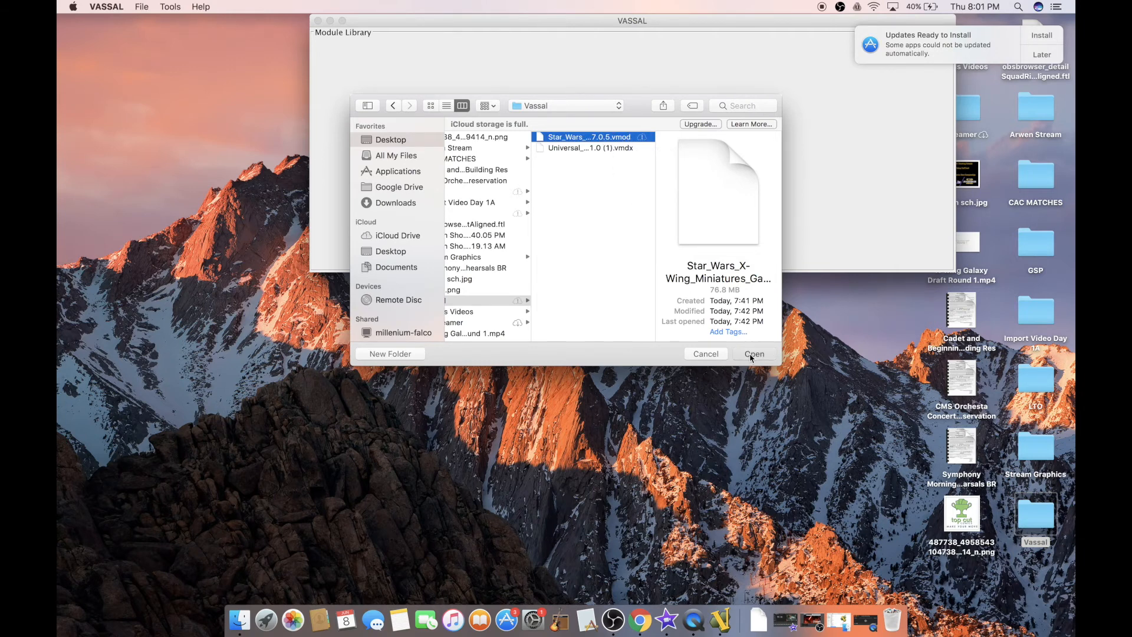
pyautogui.click(754, 353)
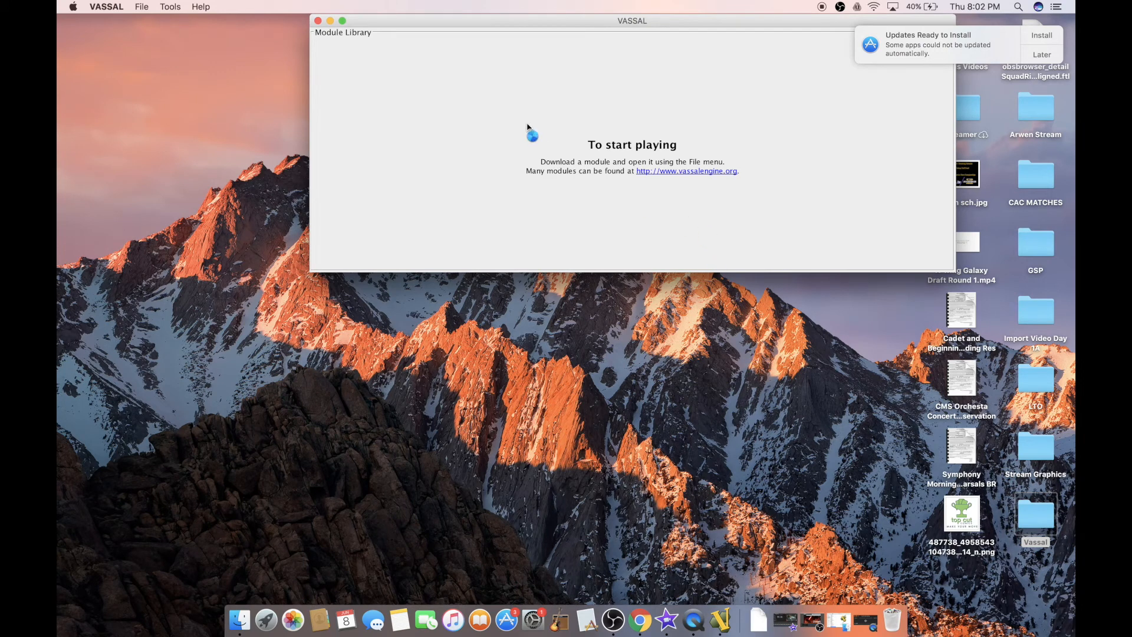
pyautogui.moveTo(371, 81)
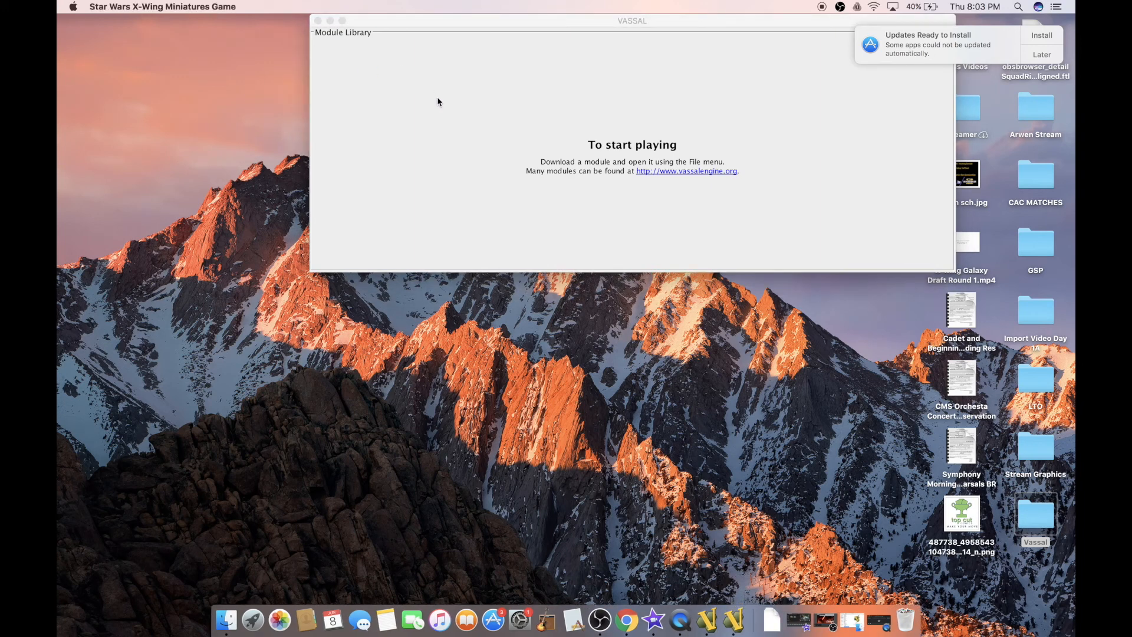
pyautogui.moveTo(391, 28)
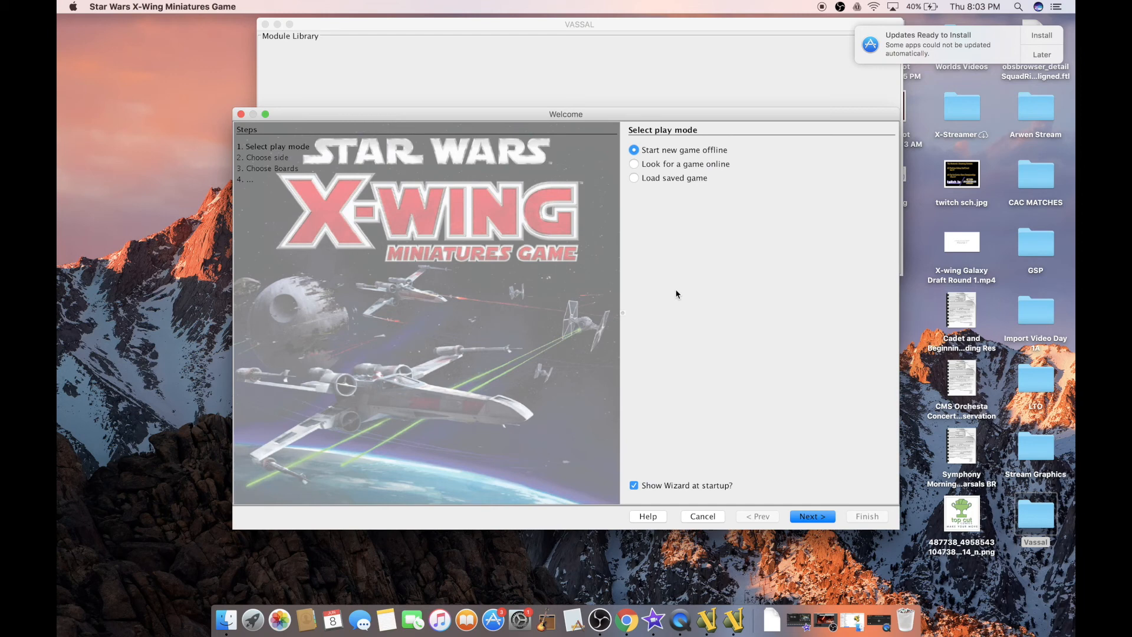
pyautogui.moveTo(621, 125)
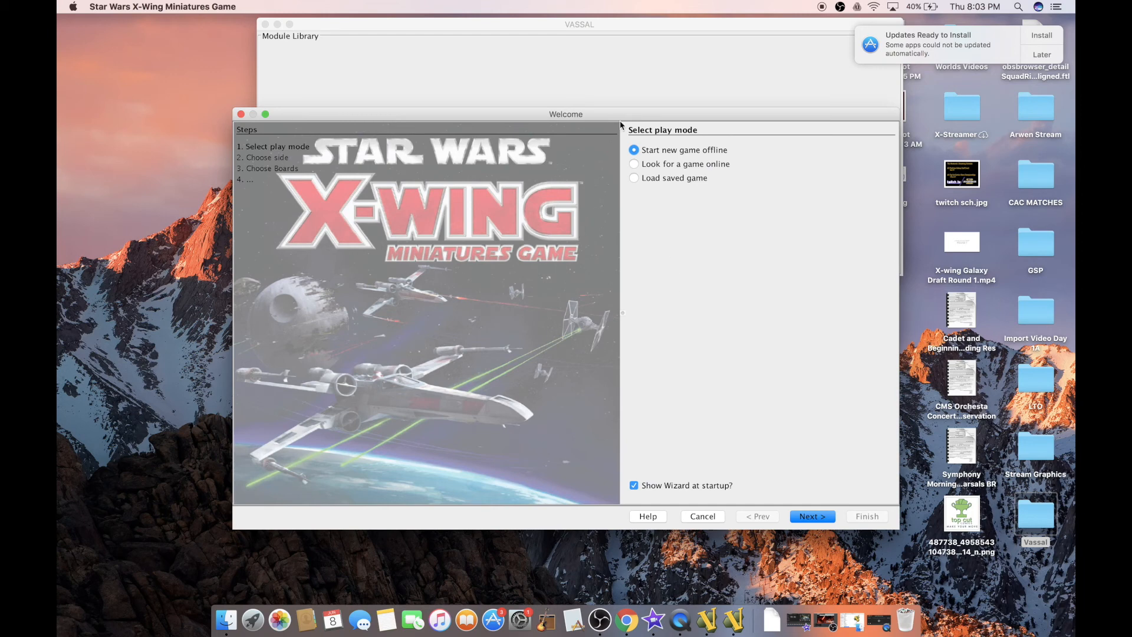
pyautogui.moveTo(649, 227)
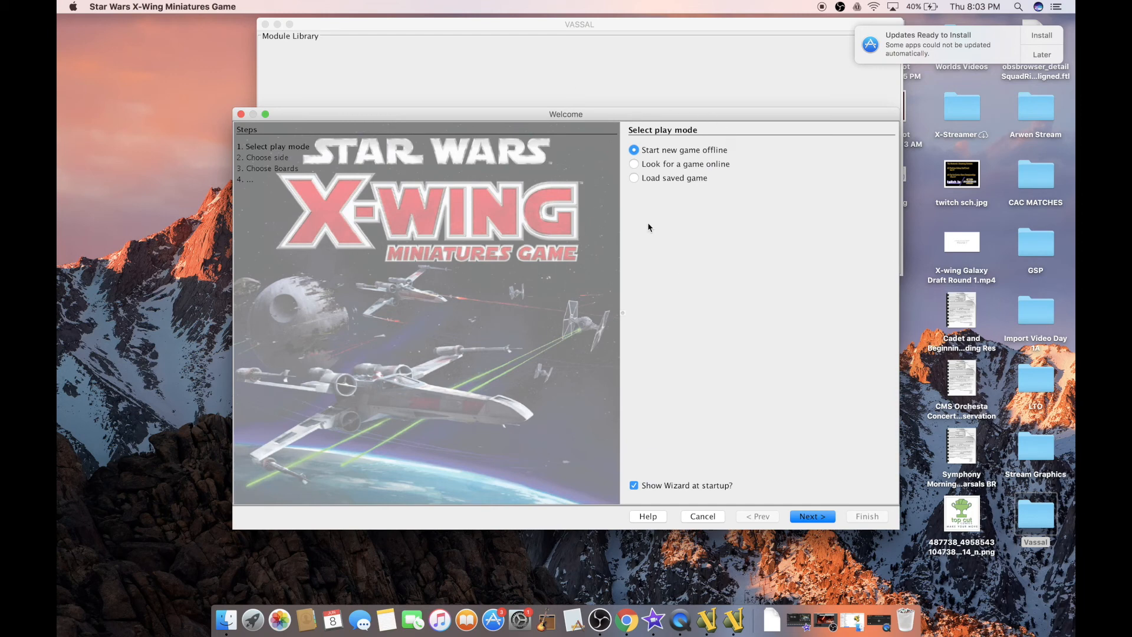
pyautogui.moveTo(653, 286)
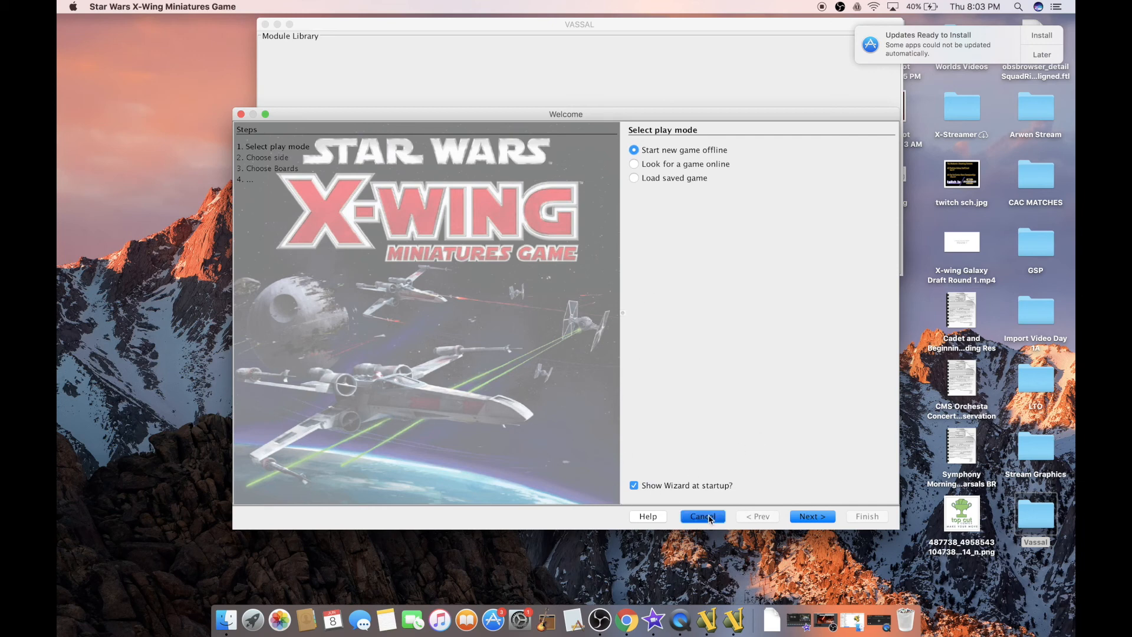
# Cancel the X-Wing Welcome wizard without starting a game.
pyautogui.click(701, 516)
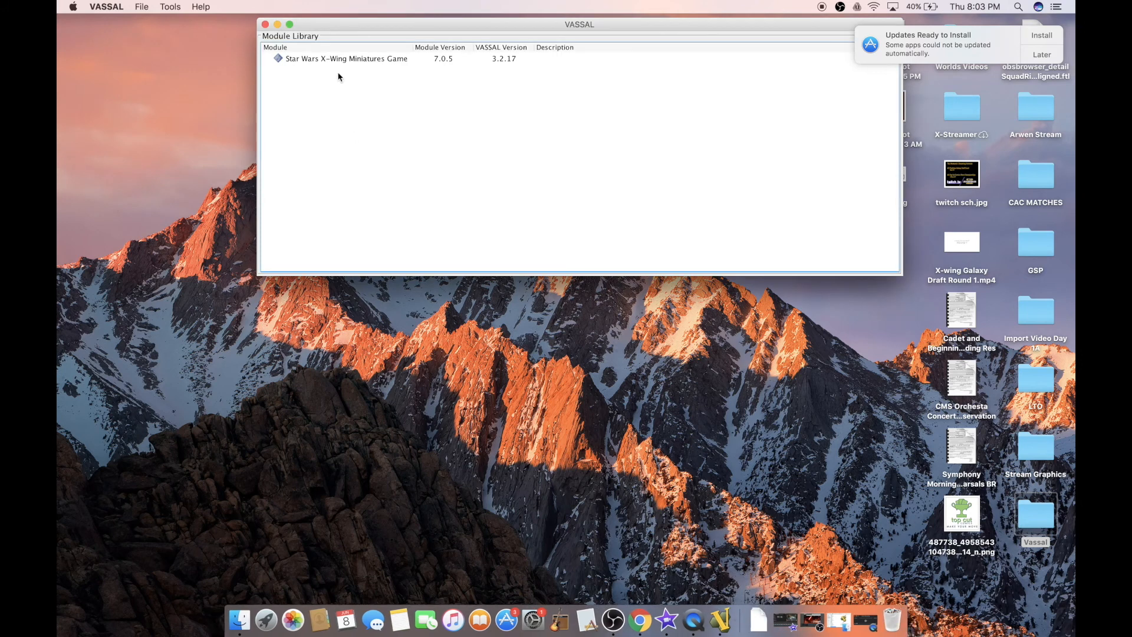
# Relaunch Star Wars X-Wing Miniatures Game 7.0.5 from the Module Library to reopen its Welcome wizard.
pyautogui.click(346, 59)
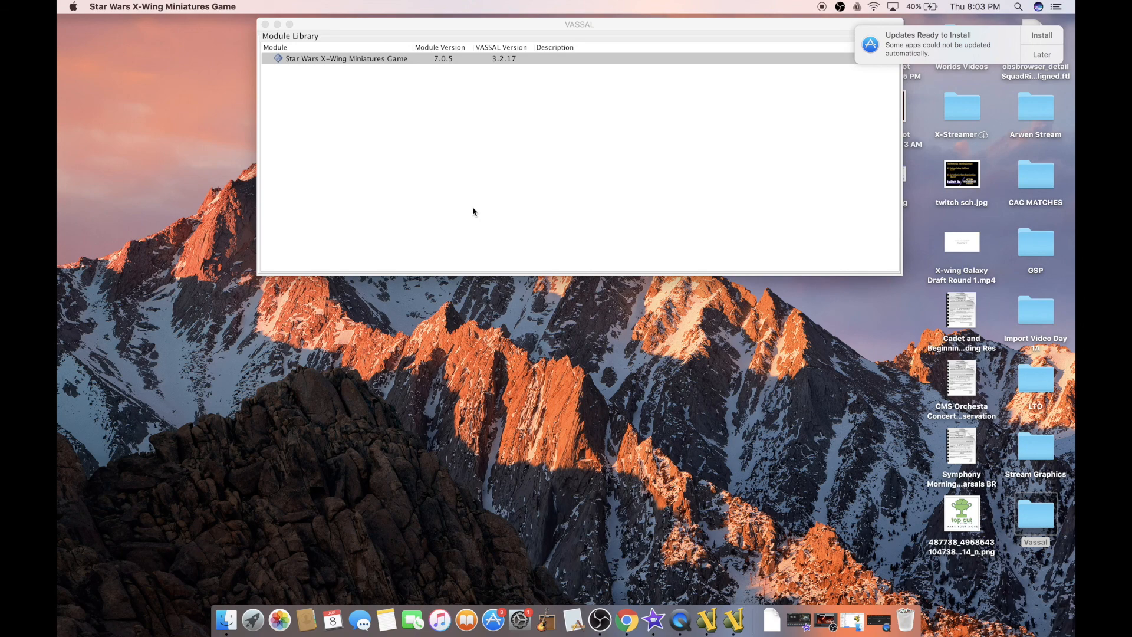
pyautogui.moveTo(671, 330)
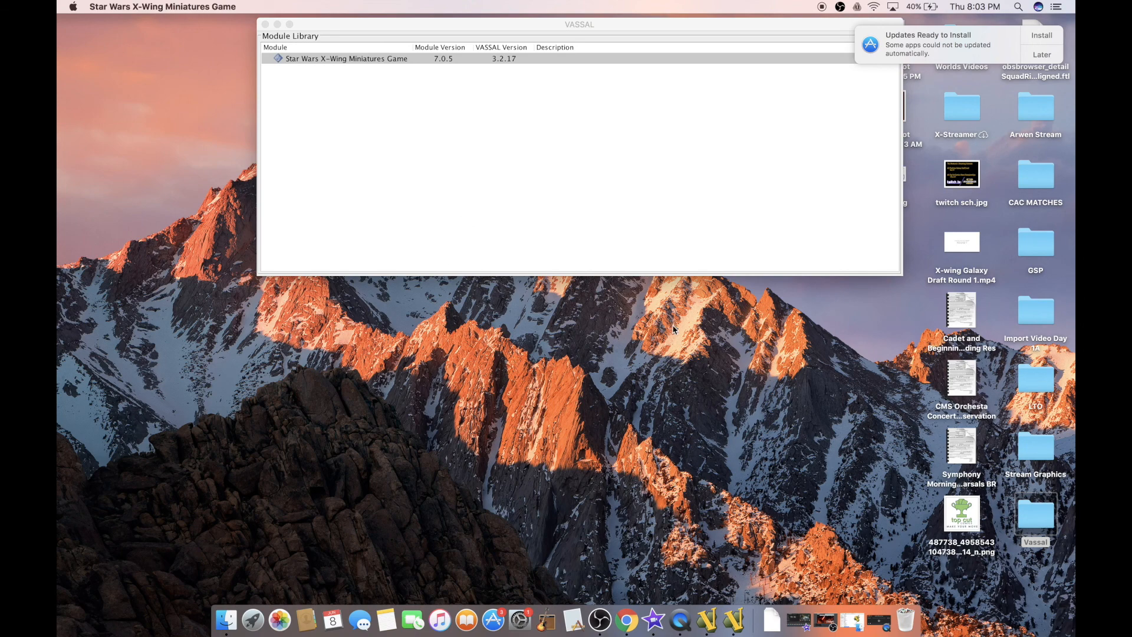
pyautogui.doubleClick(346, 59)
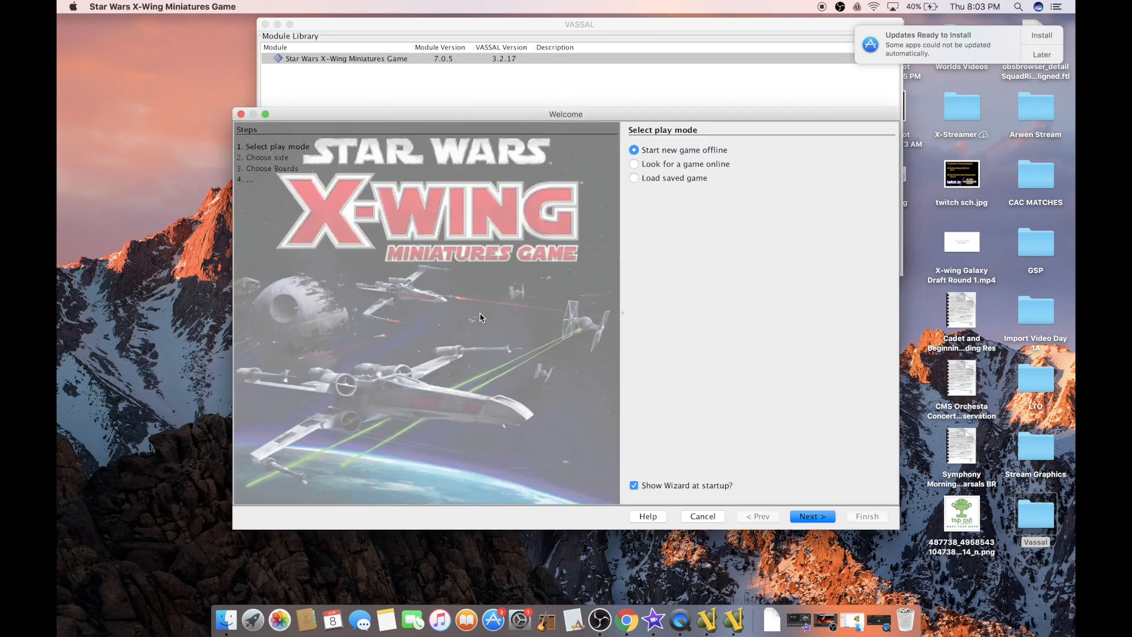